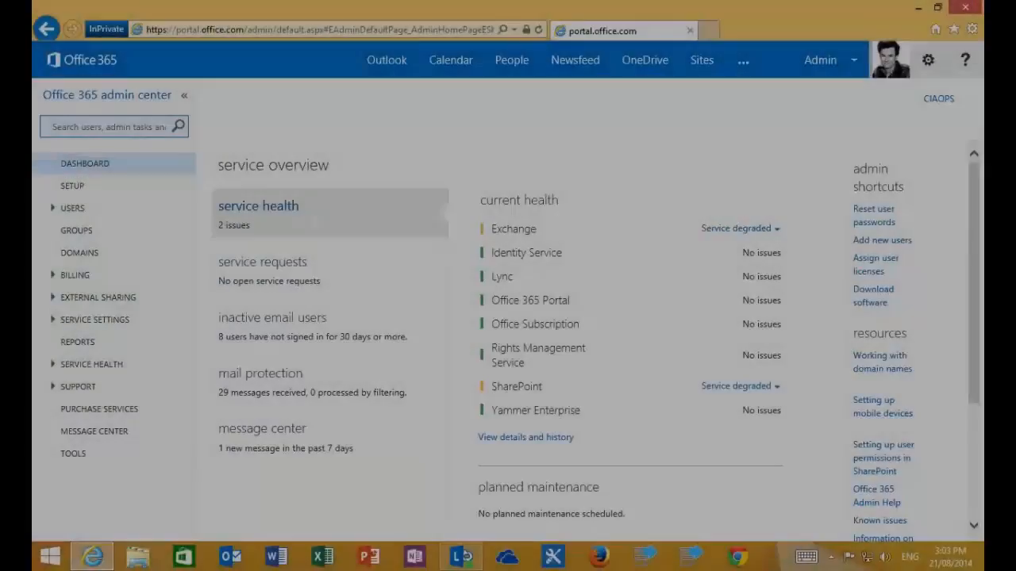
pyautogui.moveTo(707, 479)
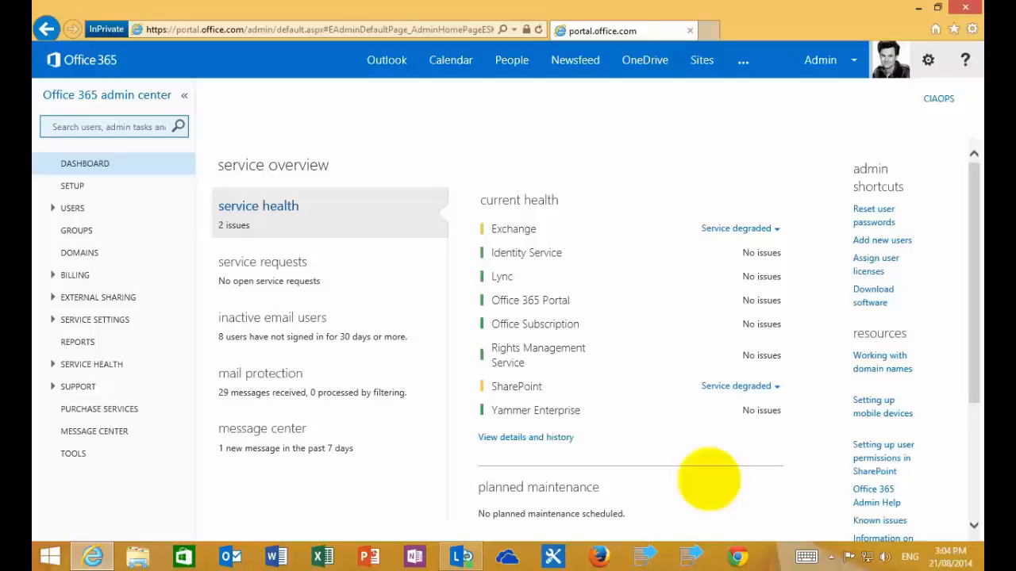
pyautogui.moveTo(595, 151)
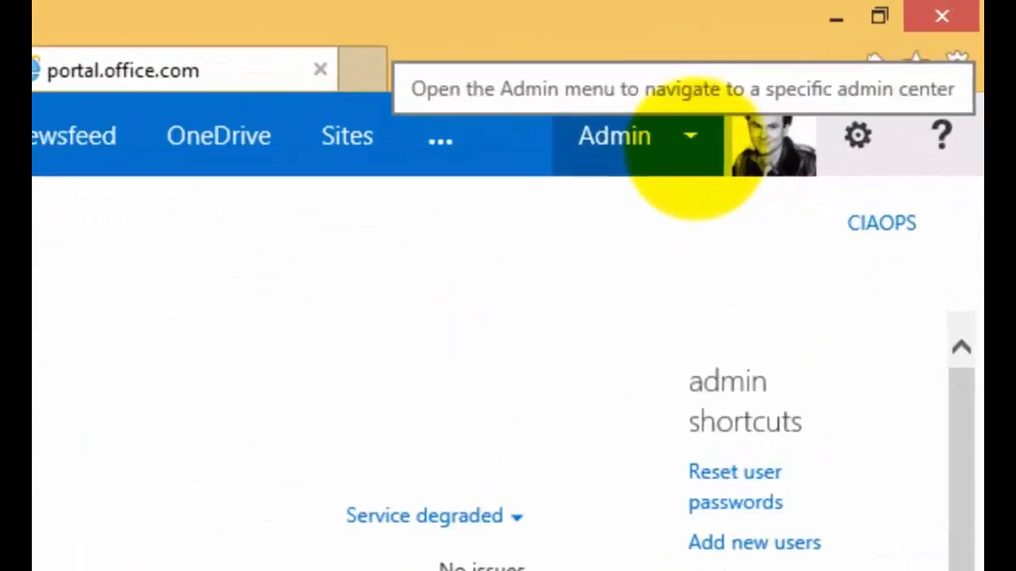
# - Choose SharePoint from the Admin menu of the Office 365 admin center
pyautogui.click(615, 135)
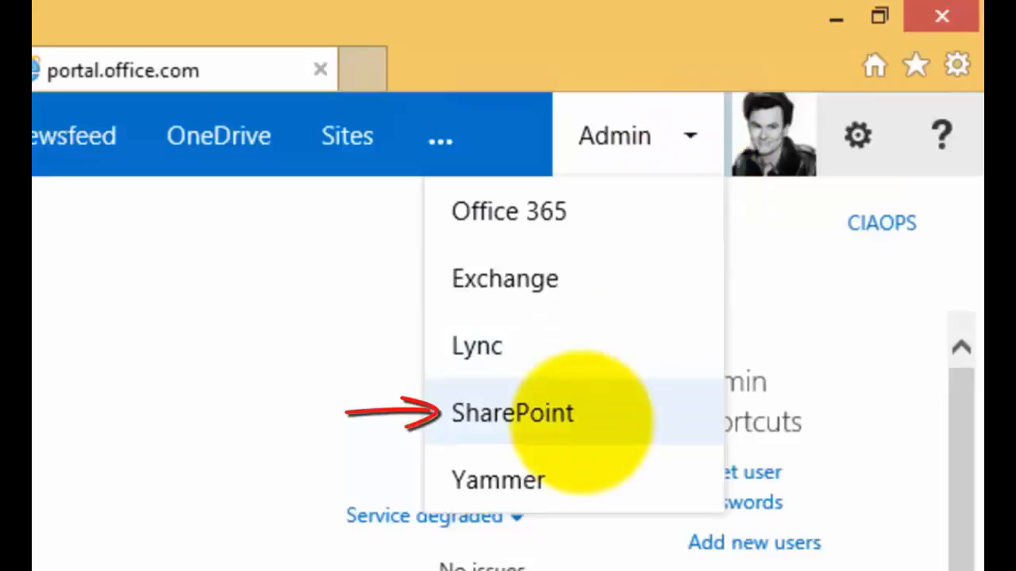
pyautogui.click(513, 412)
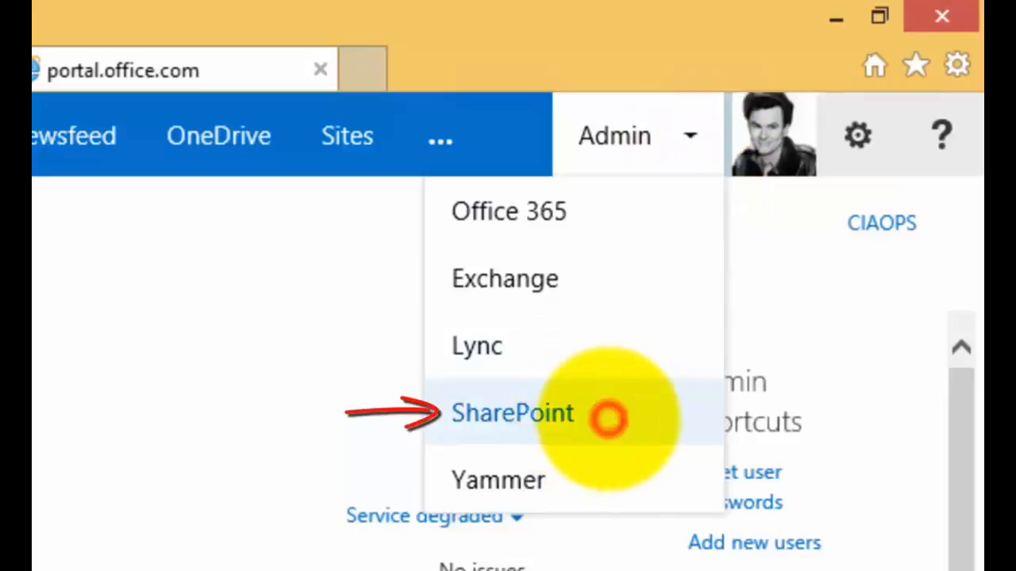
pyautogui.click(511, 413)
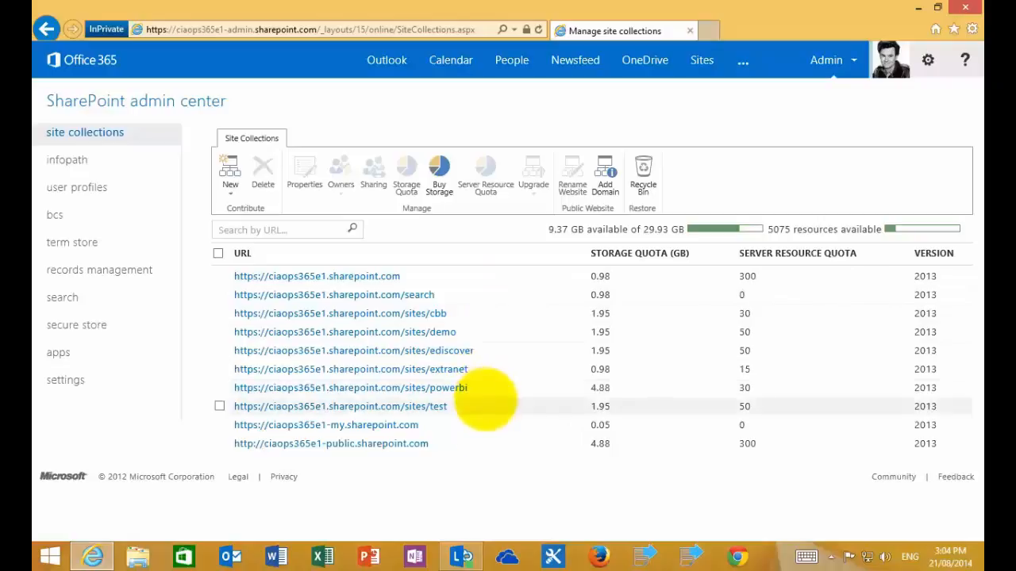
pyautogui.moveTo(468, 275)
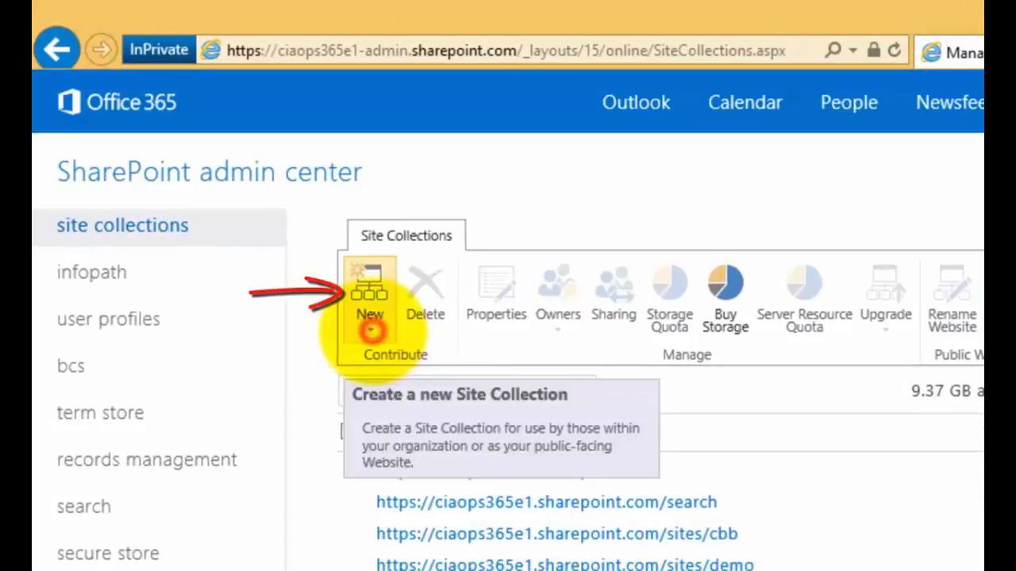
# - Choose Private Site Collection from the New menu on the Site Collections ribbon
pyautogui.click(369, 297)
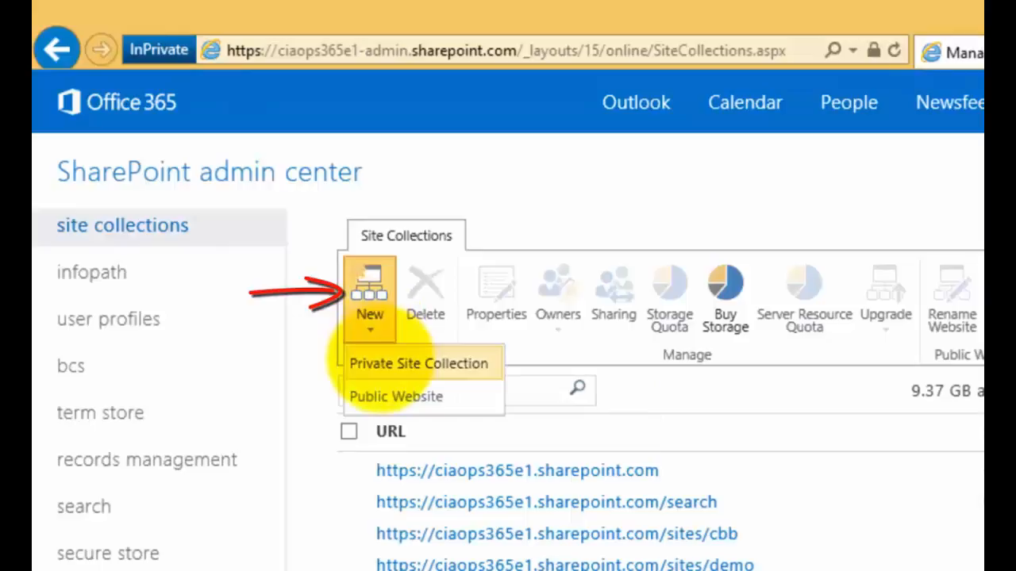
pyautogui.moveTo(419, 364)
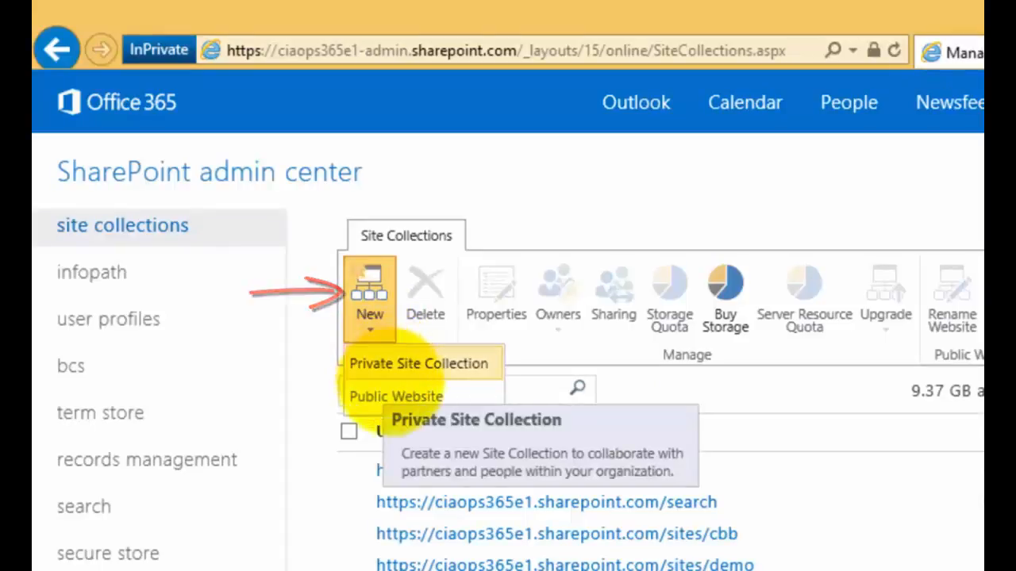
pyautogui.moveTo(394, 396)
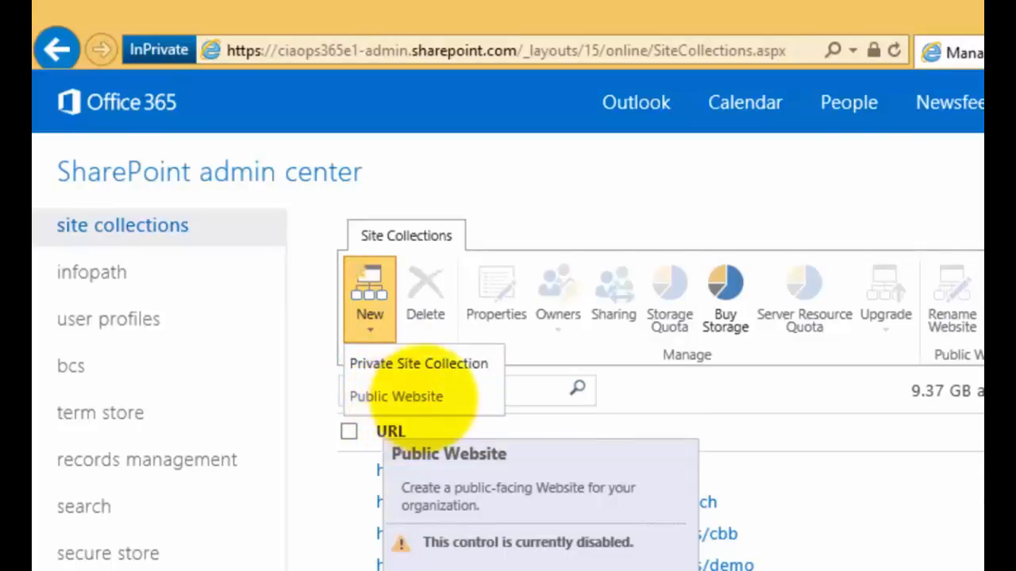
pyautogui.moveTo(418, 364)
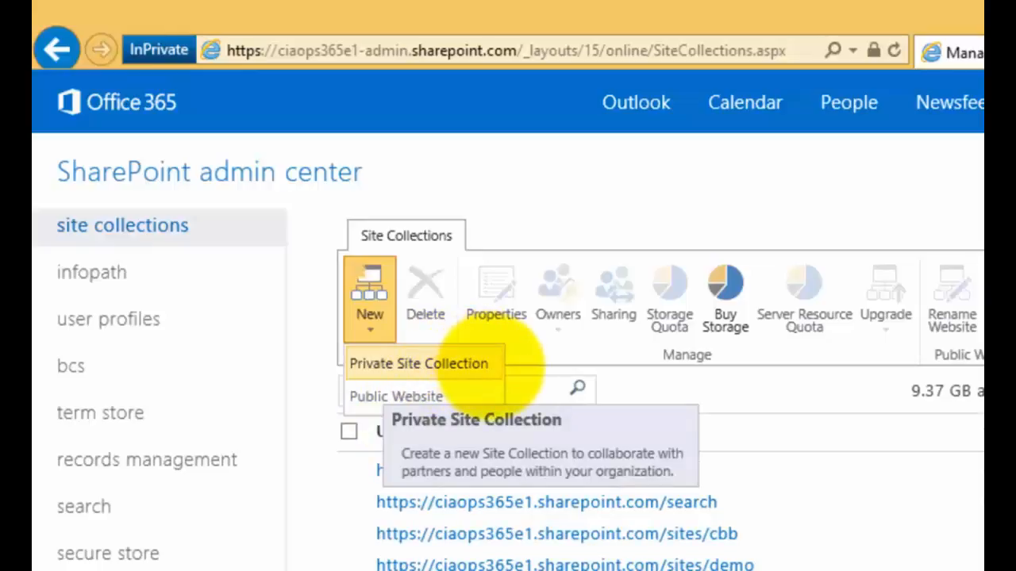
pyautogui.click(418, 363)
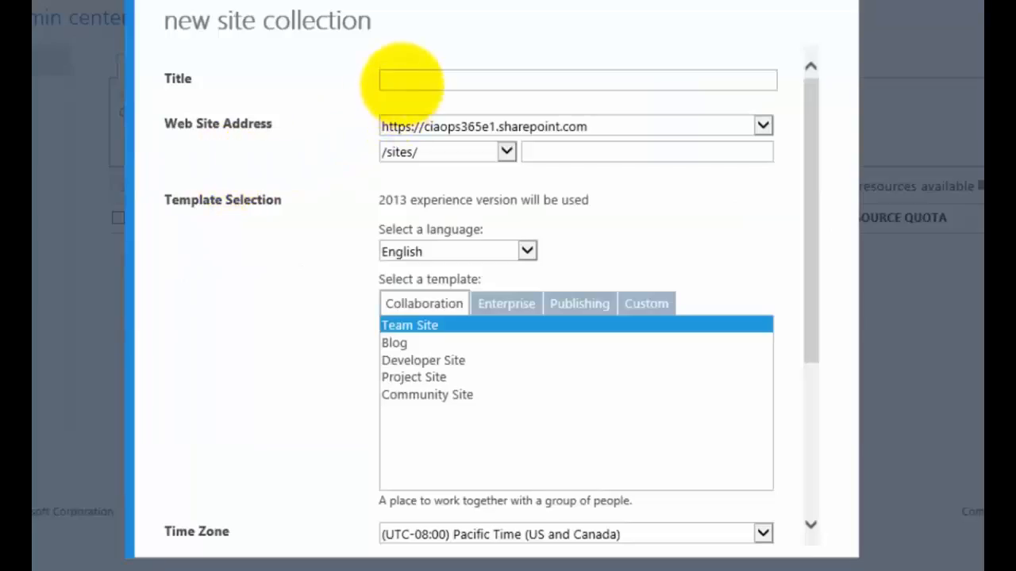
# - Enter title 'Tutorial', address /sites/tutorial, and keep English as the language
pyautogui.write('T')
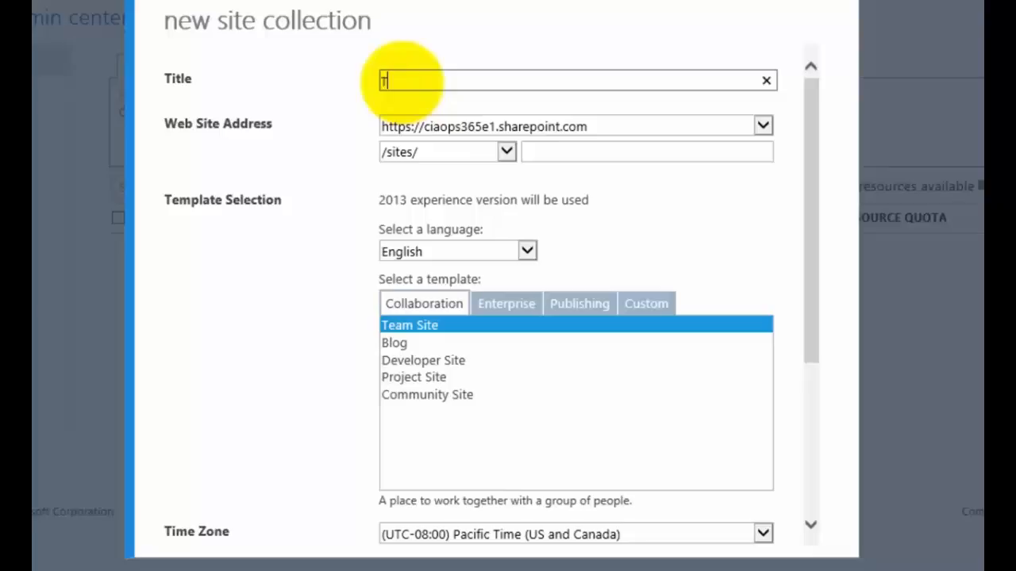
pyautogui.write('u')
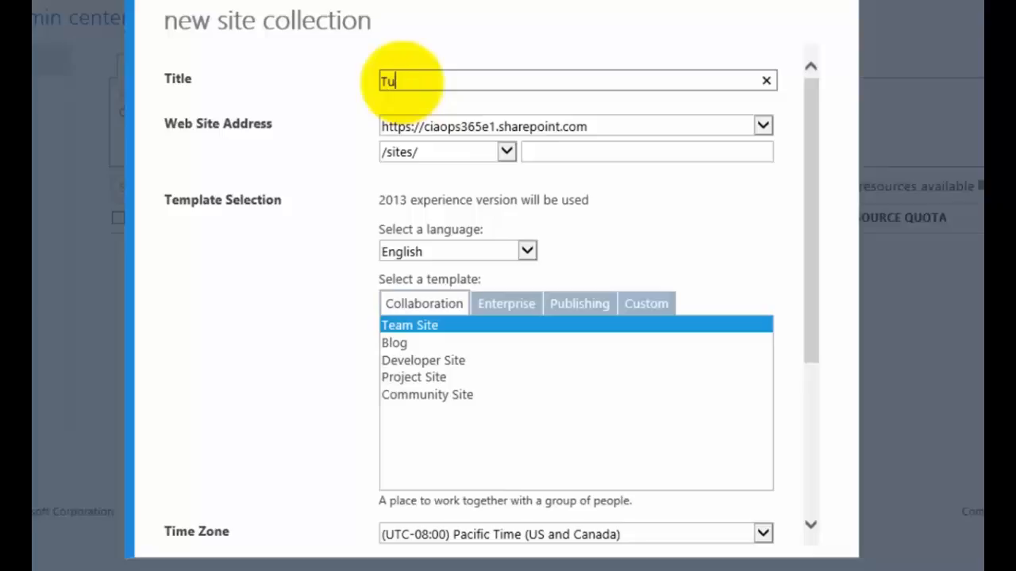
pyautogui.write('torial')
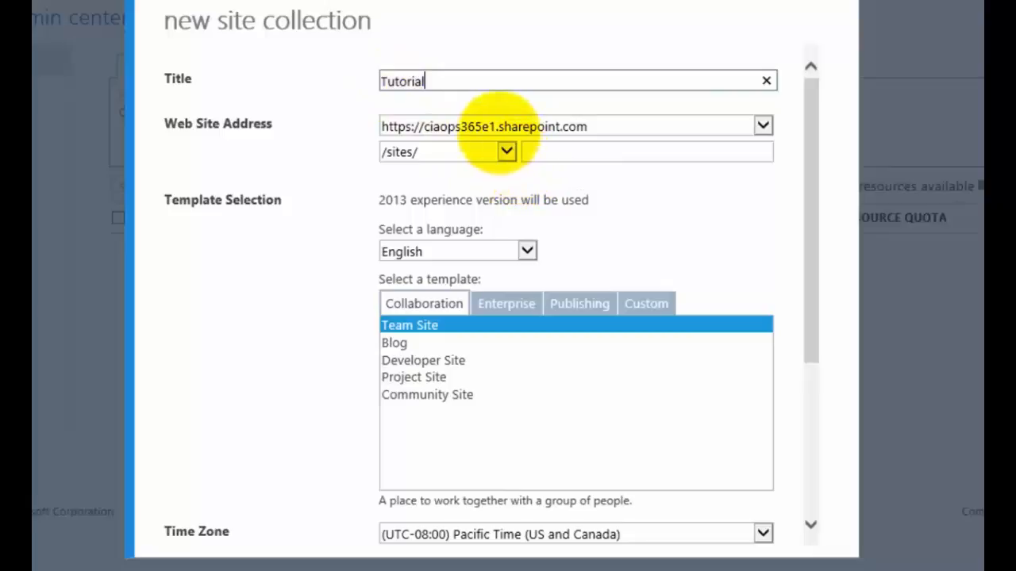
pyautogui.moveTo(506, 151)
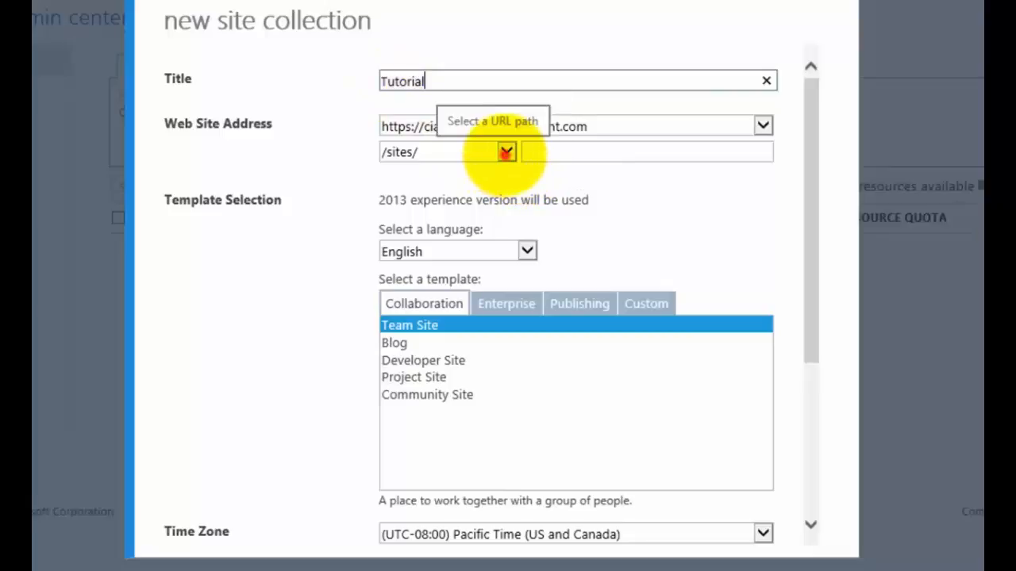
pyautogui.click(506, 152)
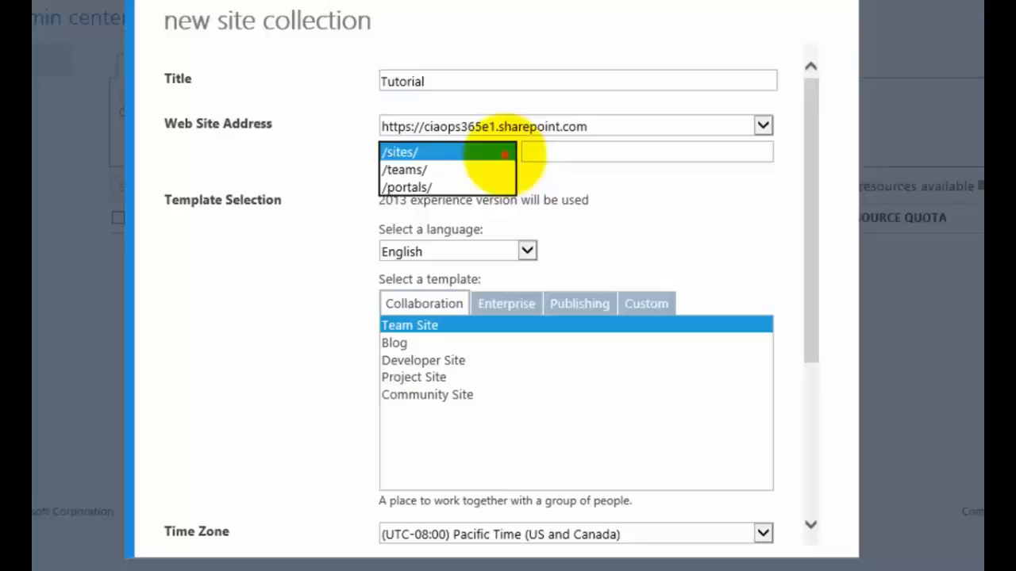
pyautogui.click(399, 151)
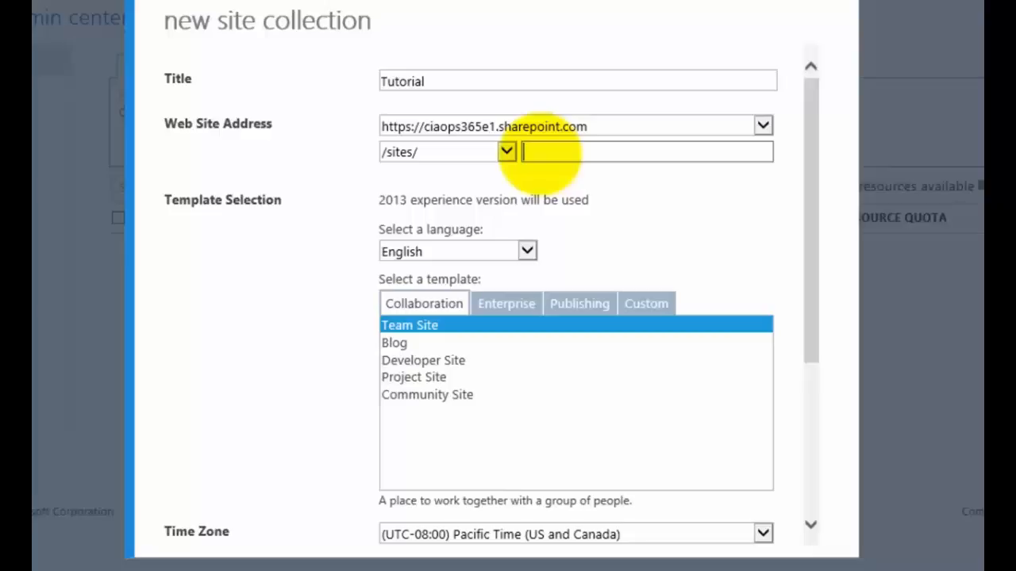
pyautogui.write('tu')
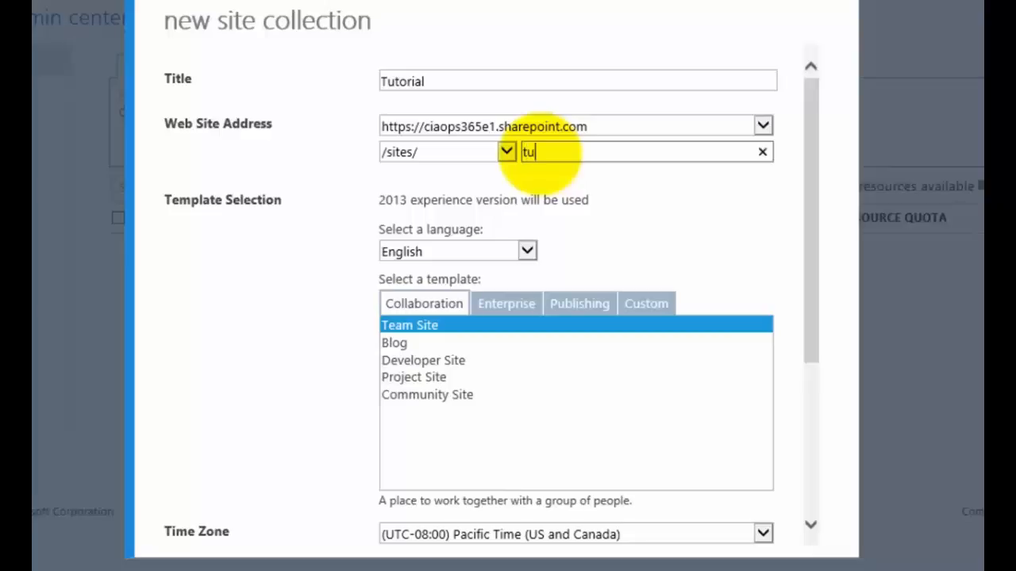
pyautogui.write('torial')
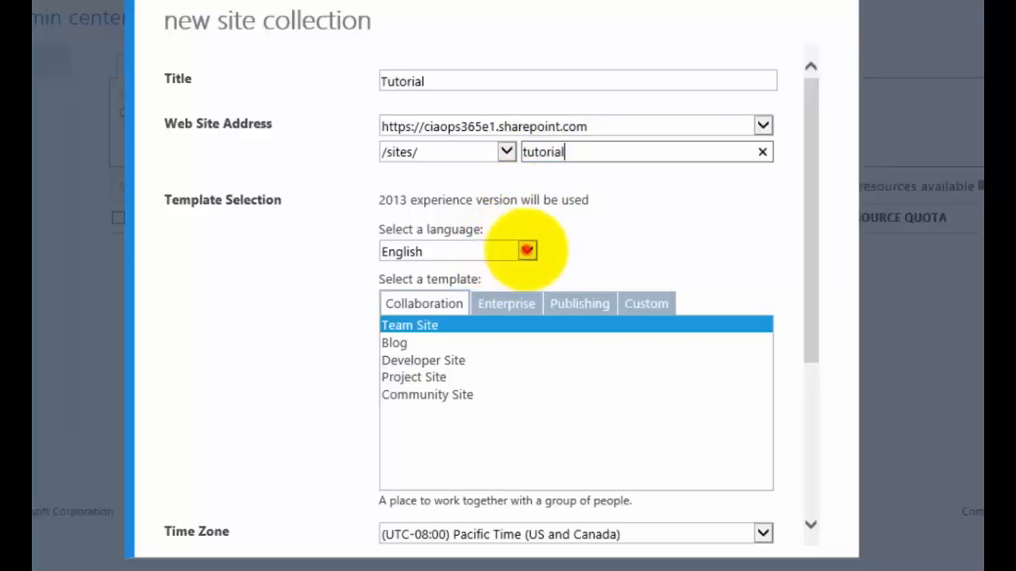
pyautogui.click(526, 251)
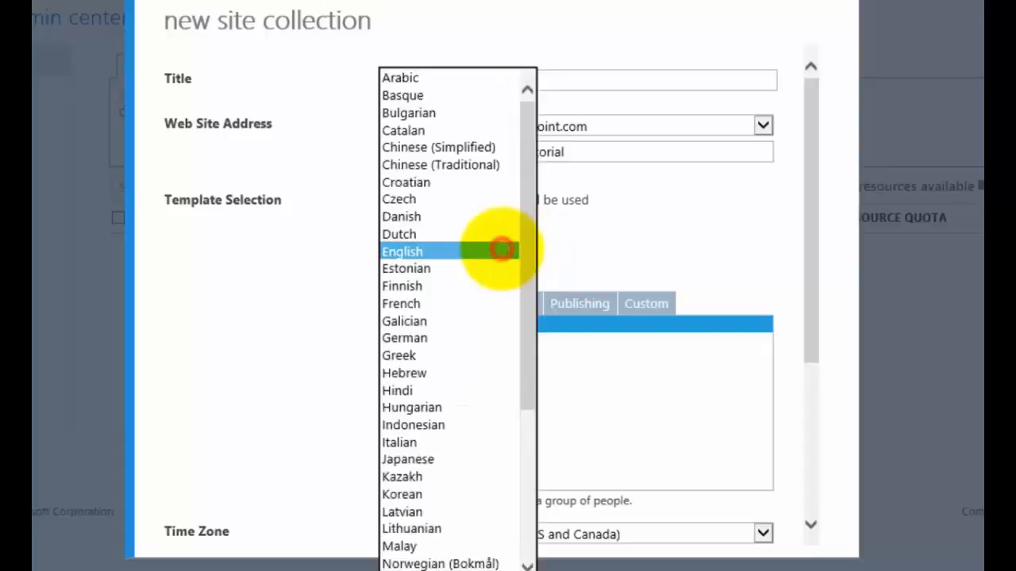
pyautogui.click(402, 252)
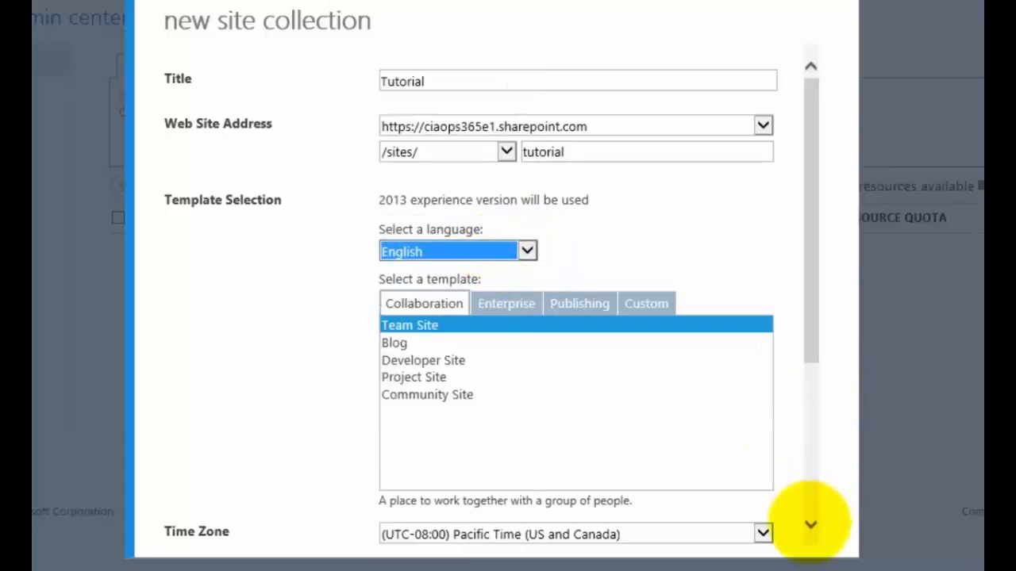
pyautogui.scroll(-3)
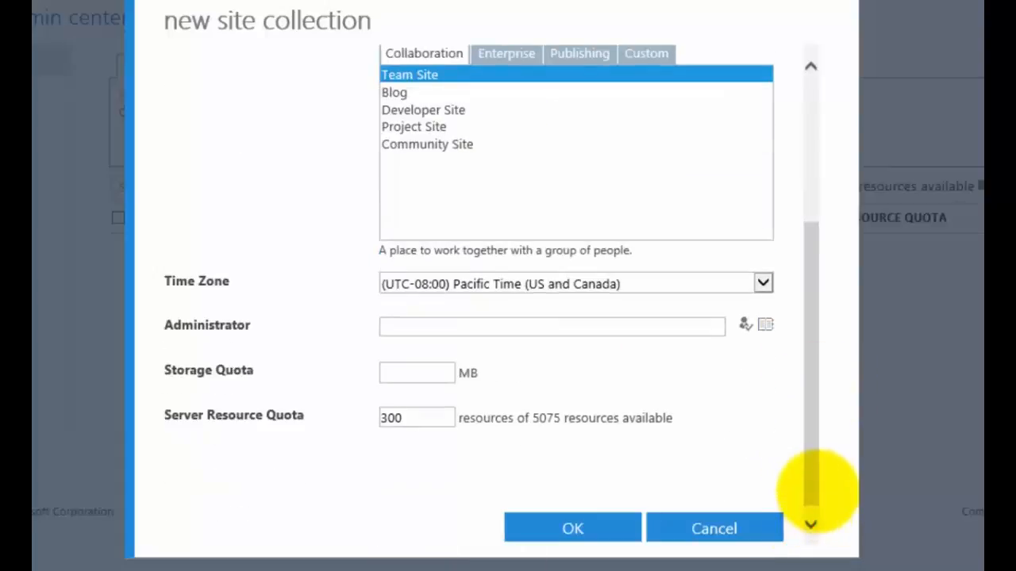
pyautogui.scroll(3)
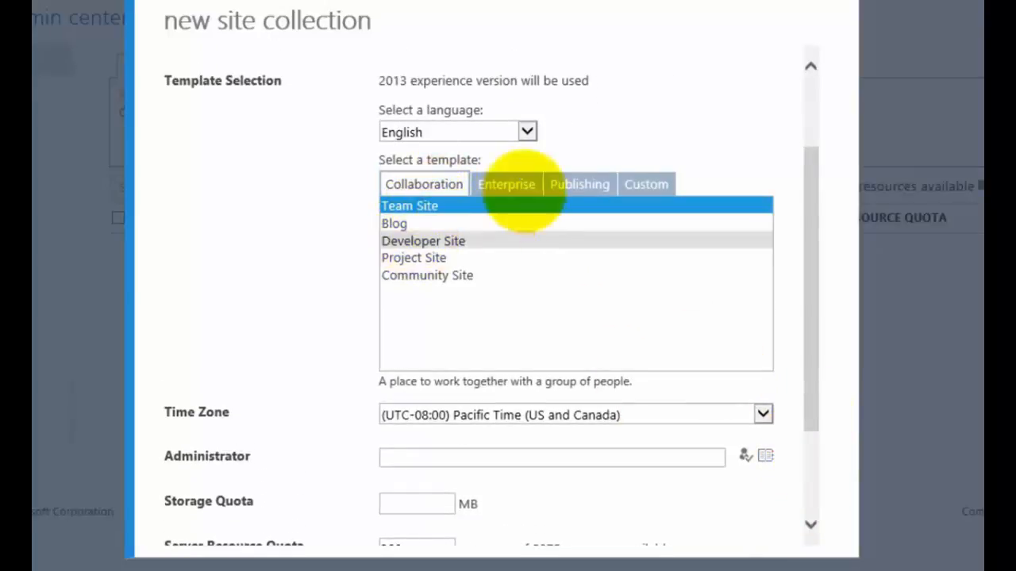
pyautogui.click(507, 183)
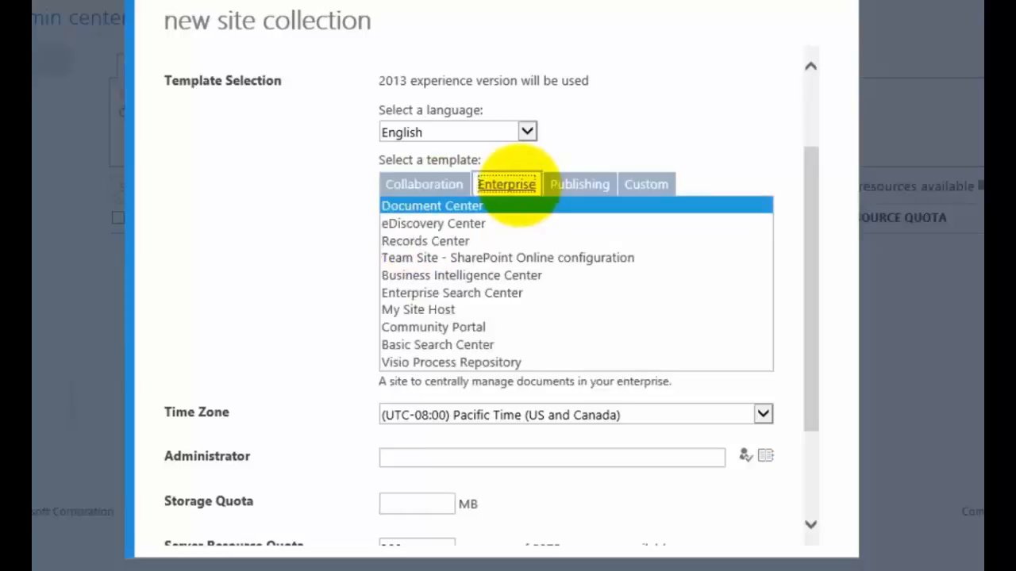
pyautogui.moveTo(450, 362)
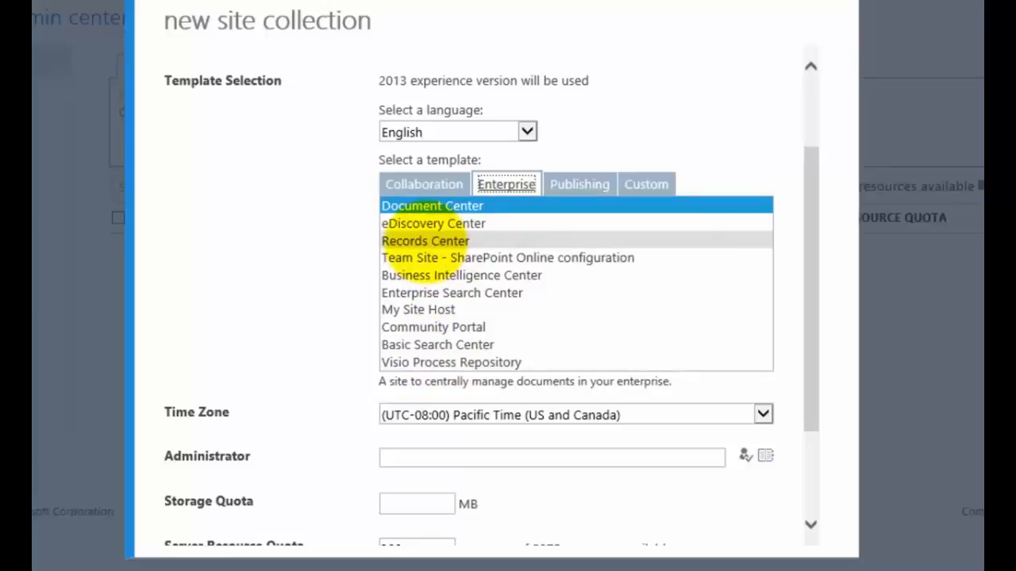
pyautogui.moveTo(572, 184)
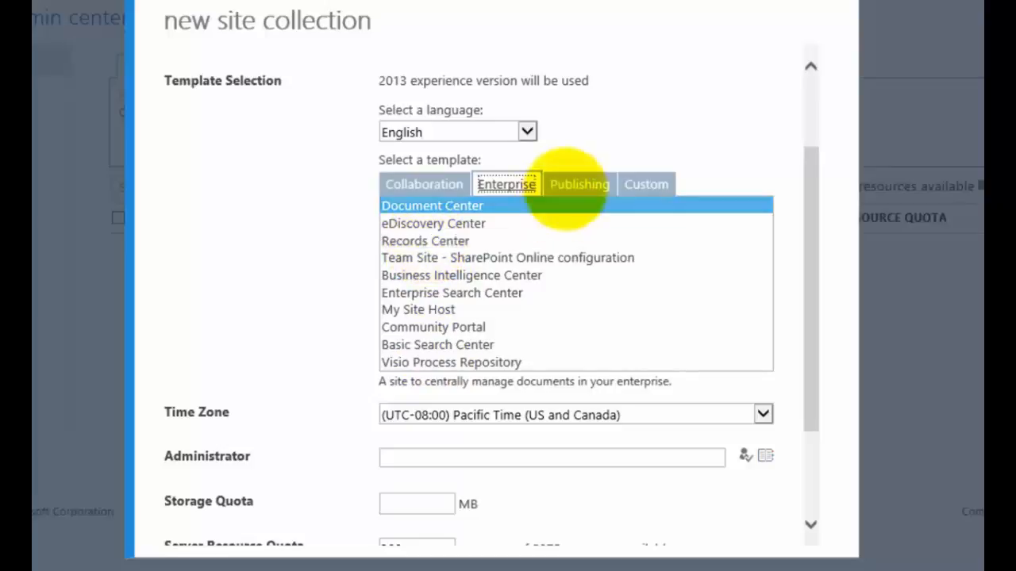
pyautogui.click(579, 183)
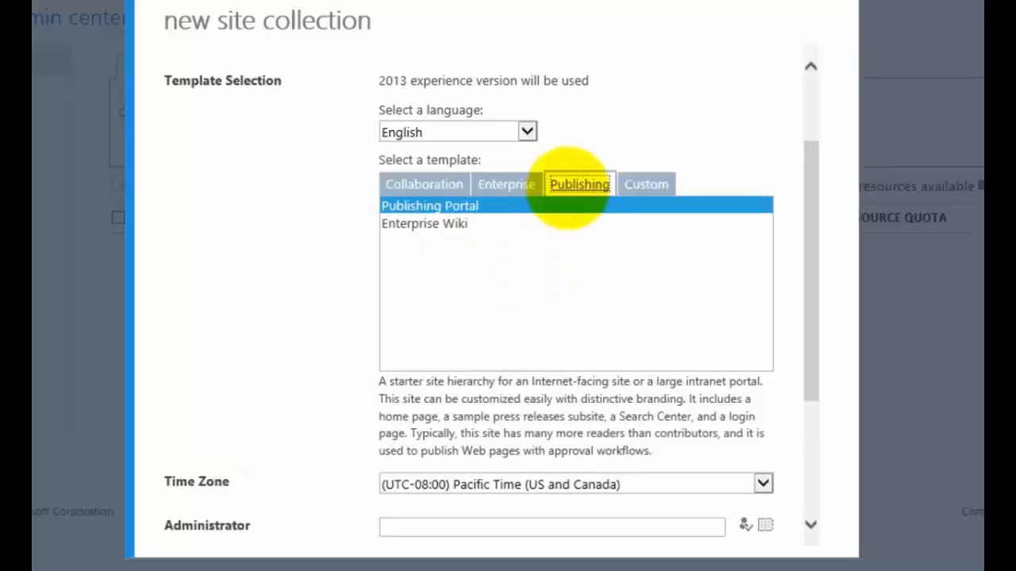
pyautogui.moveTo(646, 184)
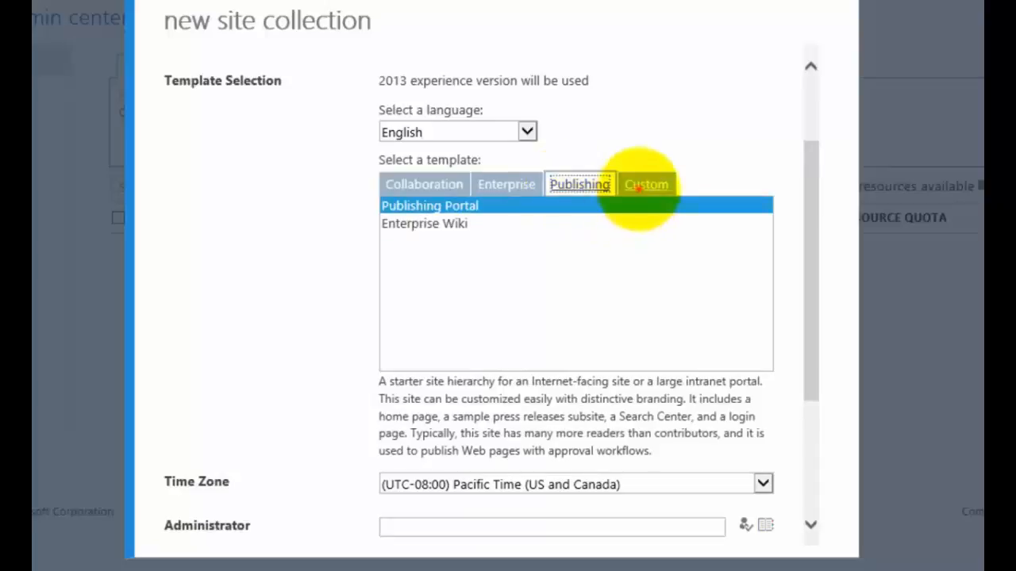
pyautogui.click(646, 184)
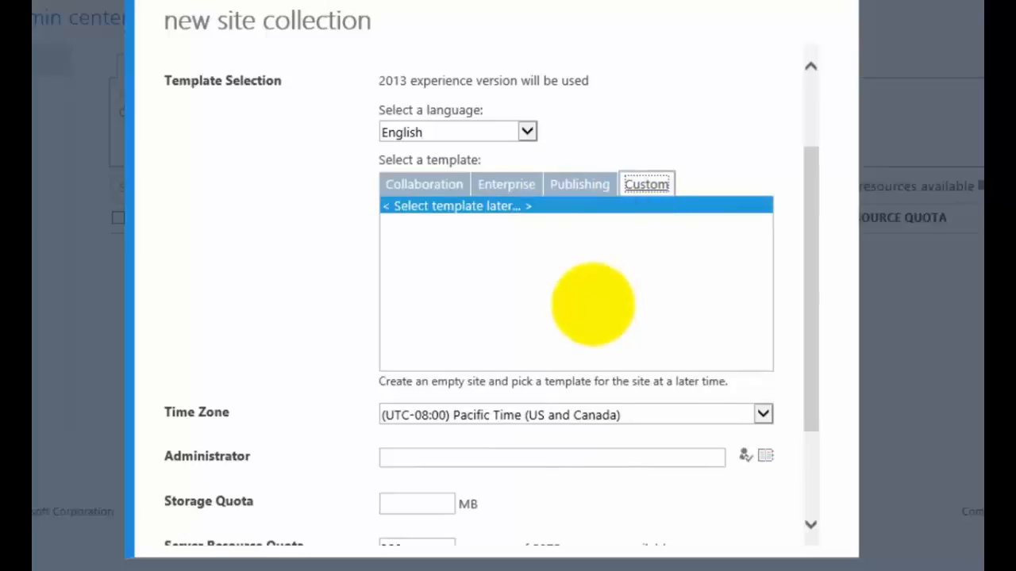
pyautogui.click(424, 184)
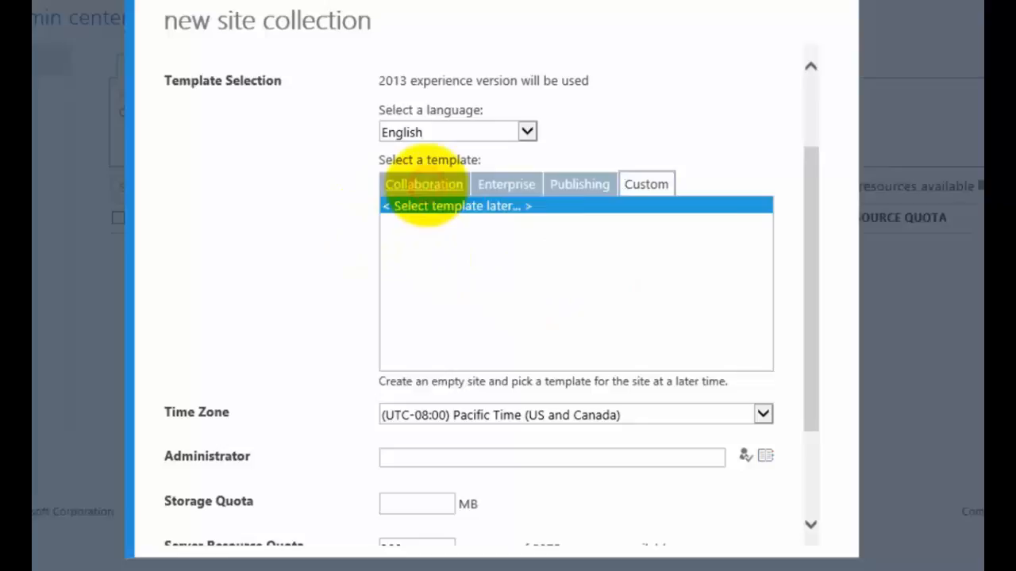
pyautogui.click(424, 183)
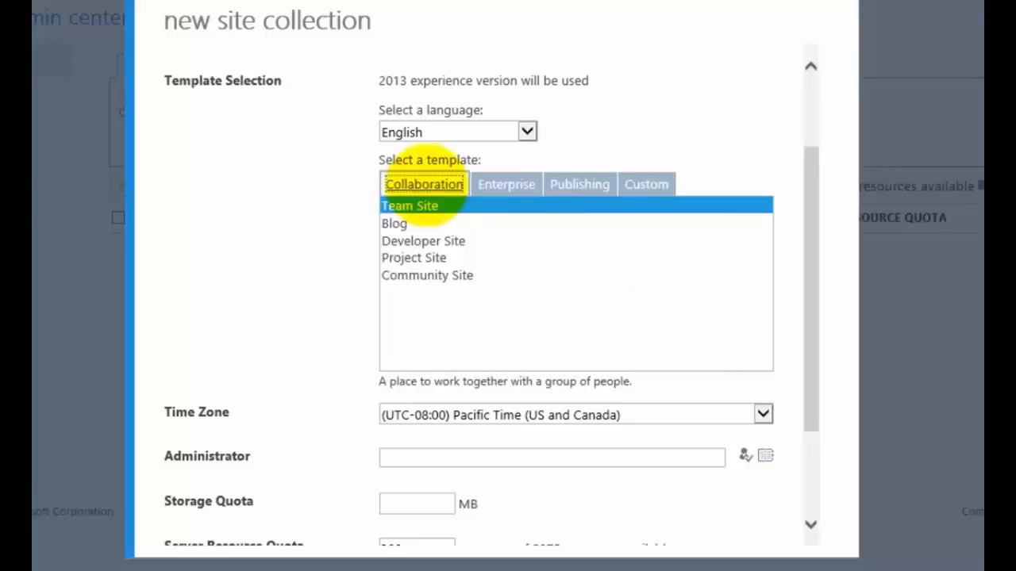
pyautogui.moveTo(762, 414)
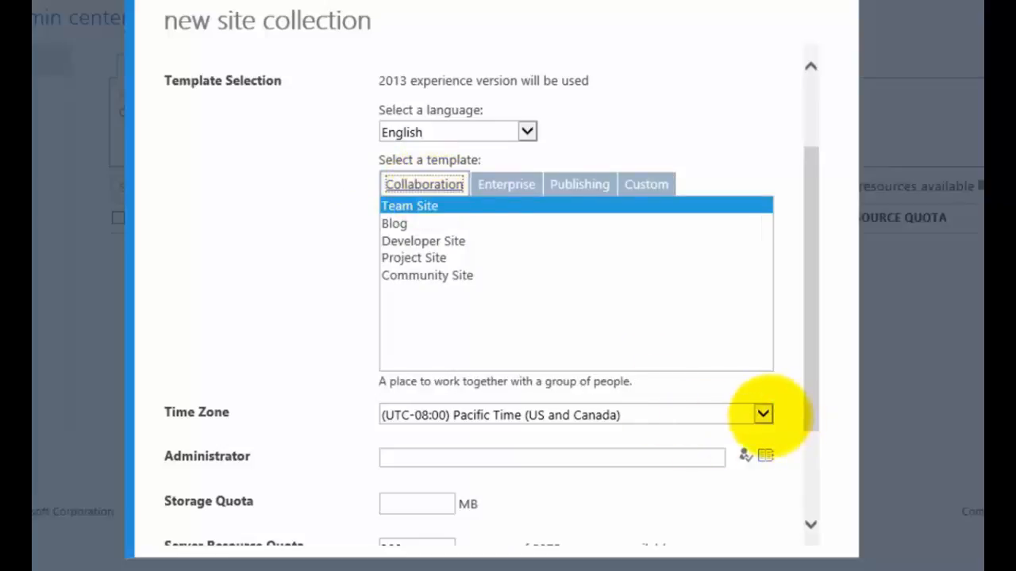
# - Pick (UTC+10:00) Canberra, Melbourne, Sydney from the Time Zone list
pyautogui.click(761, 414)
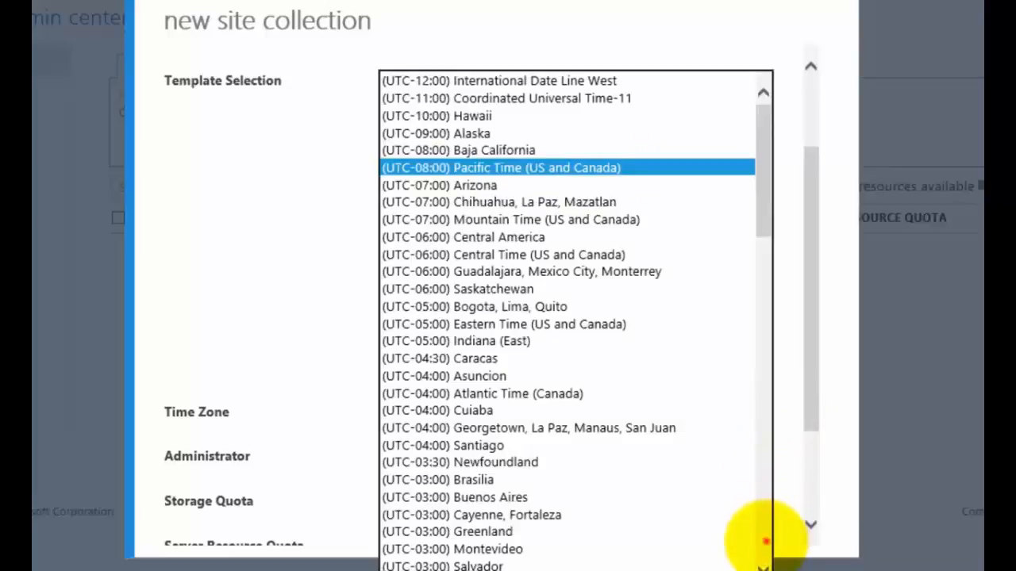
pyautogui.scroll(-3)
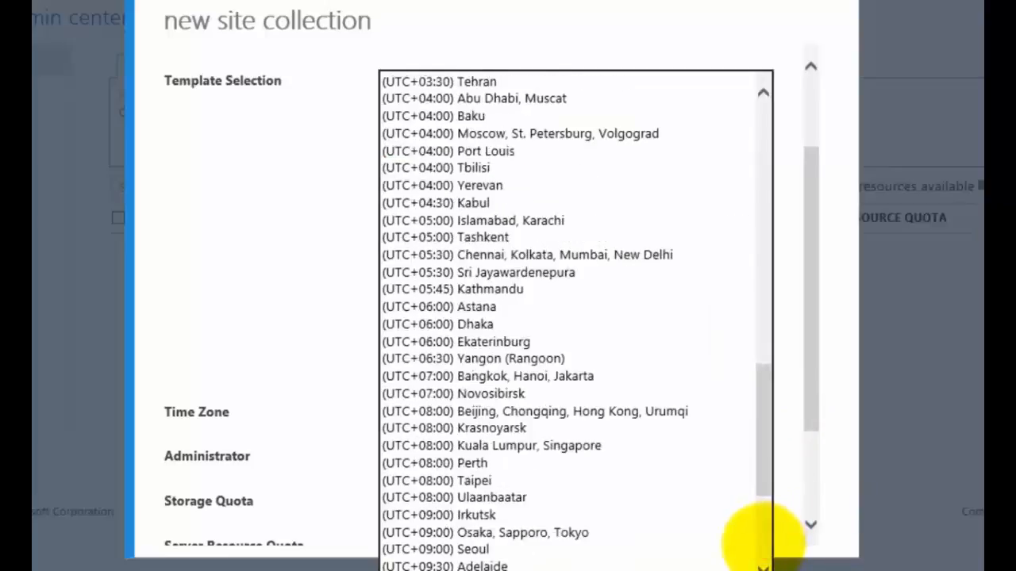
pyautogui.scroll(-3)
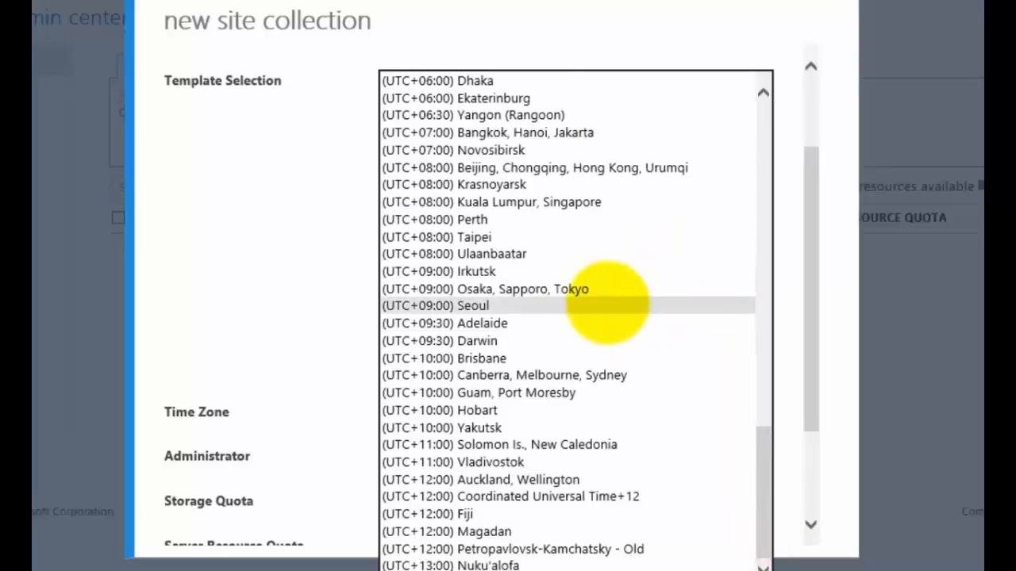
pyautogui.click(504, 375)
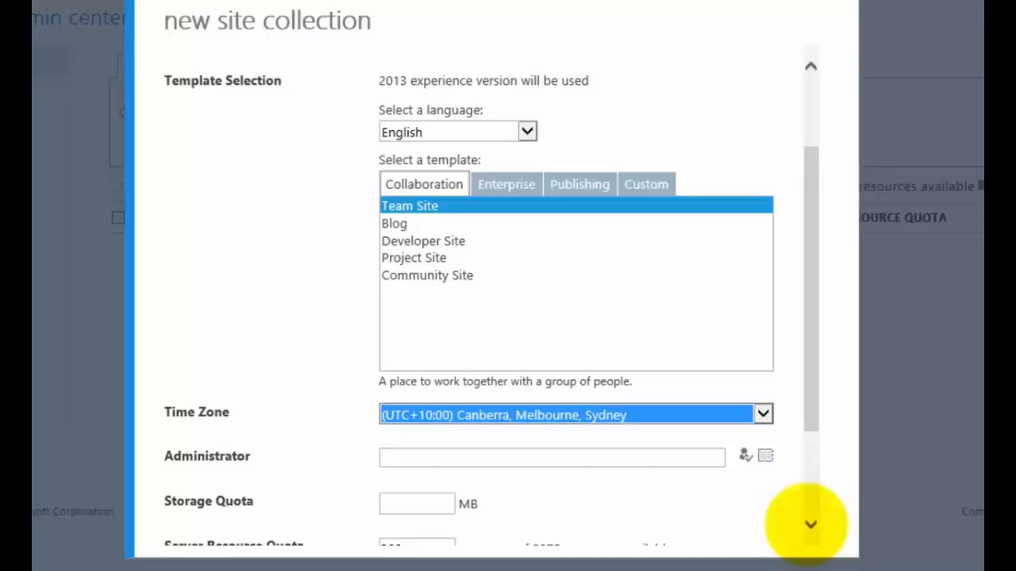
# - Enter Robert Crane as administrator and look the name up in the directory
pyautogui.scroll(-3)
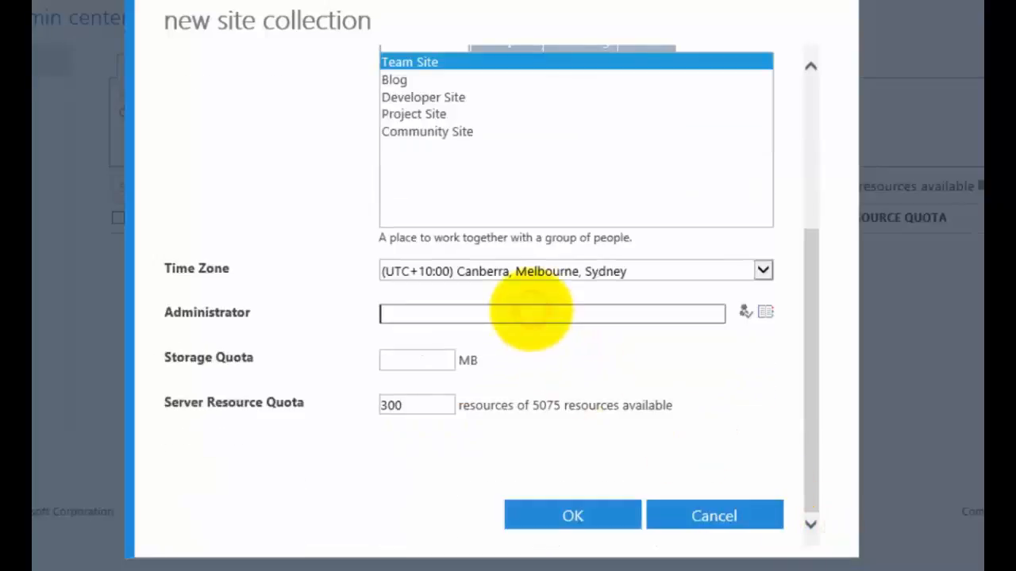
pyautogui.write('ro')
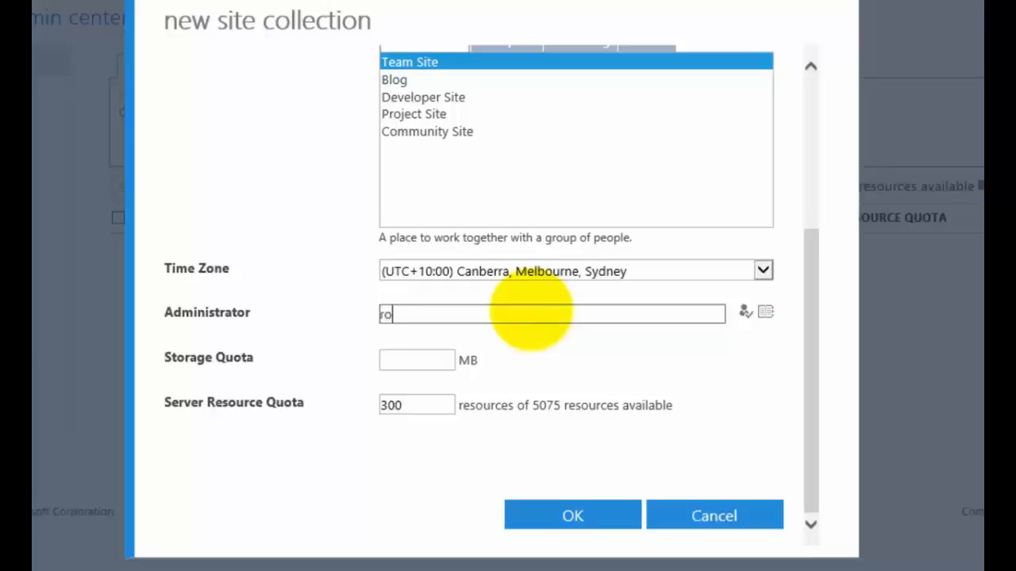
pyautogui.write('b')
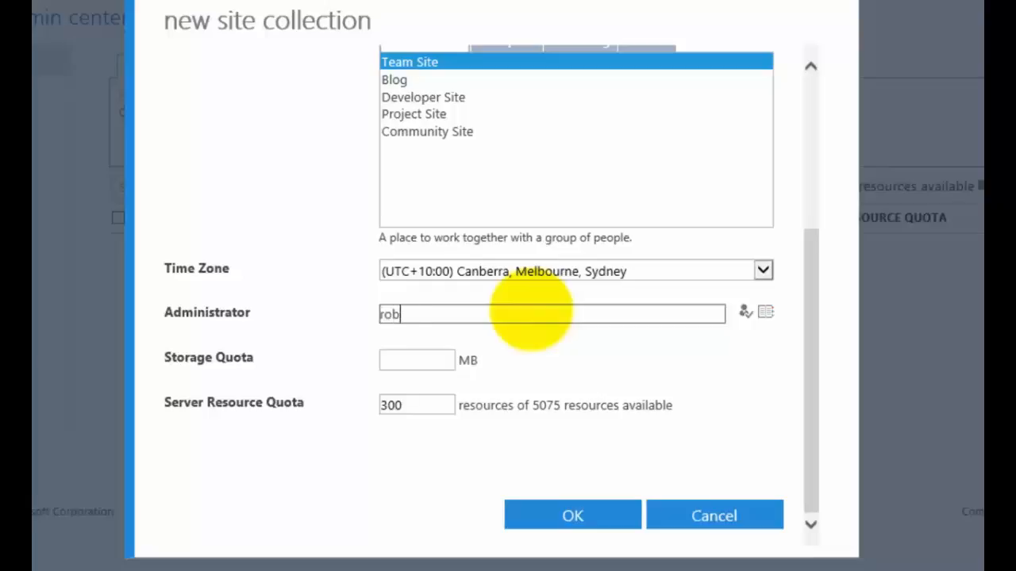
pyautogui.write('admin')
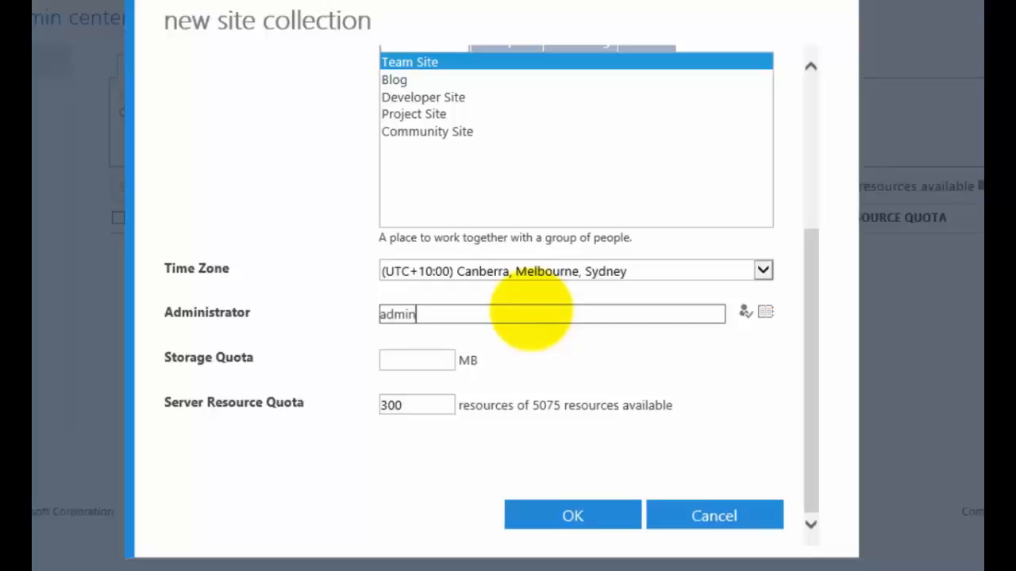
pyautogui.write('Yammer Admin')
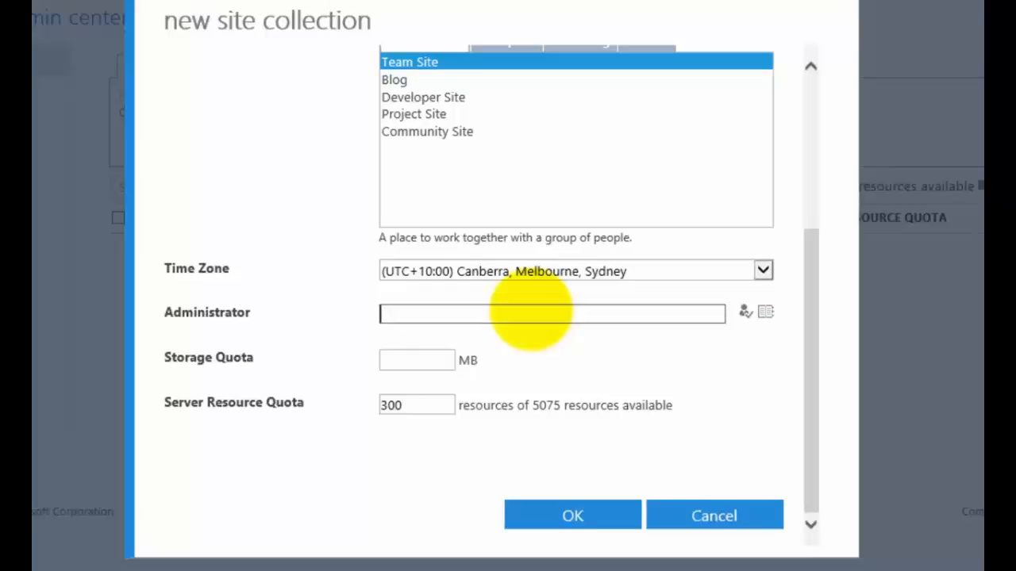
pyautogui.write('robert c')
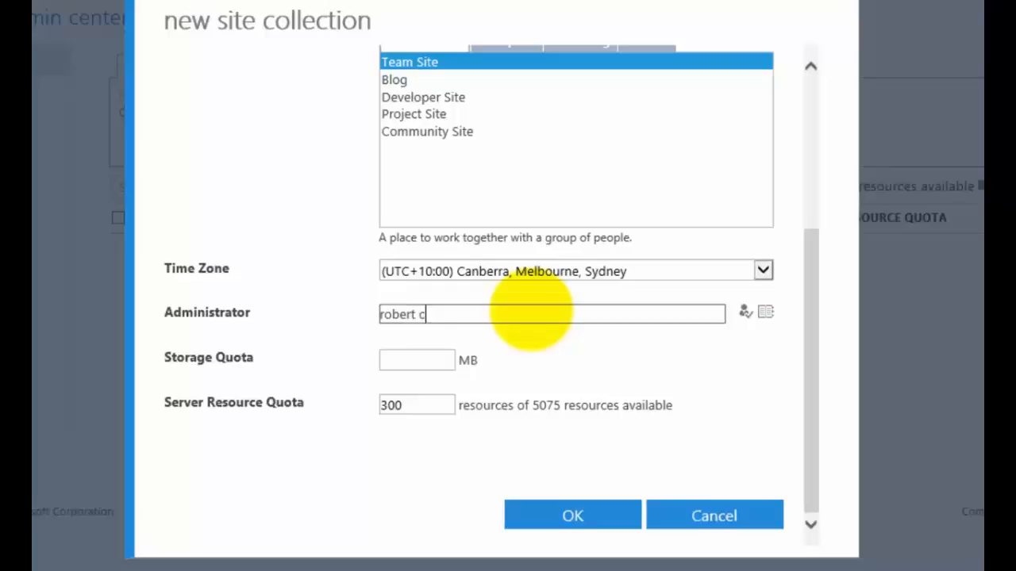
pyautogui.write('Robert Crane')
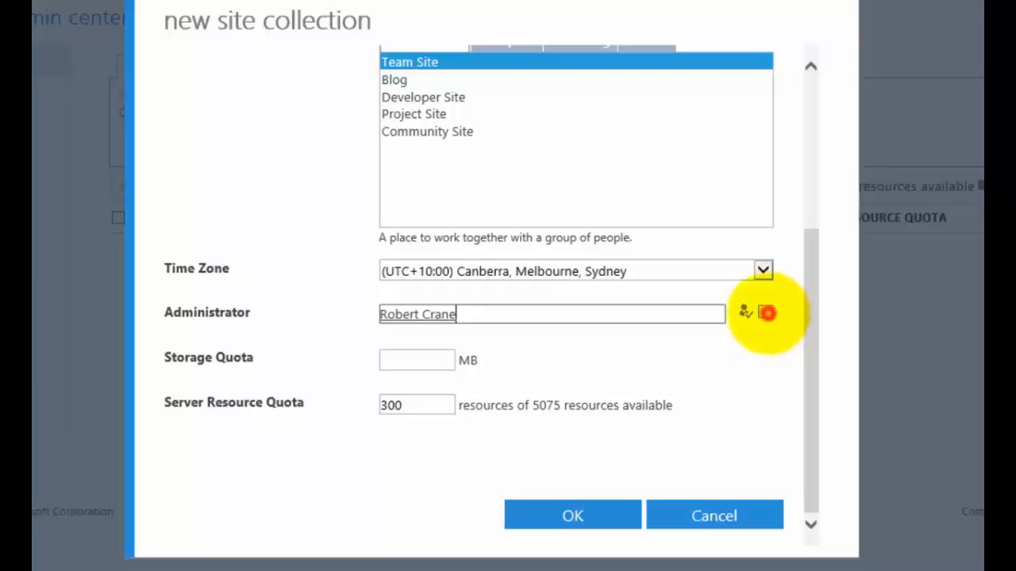
pyautogui.click(744, 312)
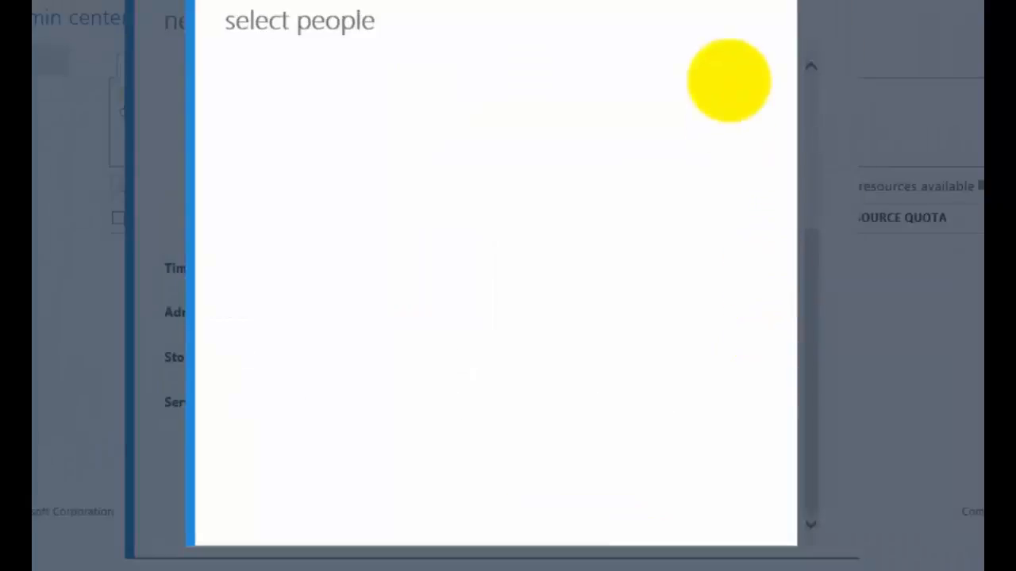
pyautogui.moveTo(738, 16)
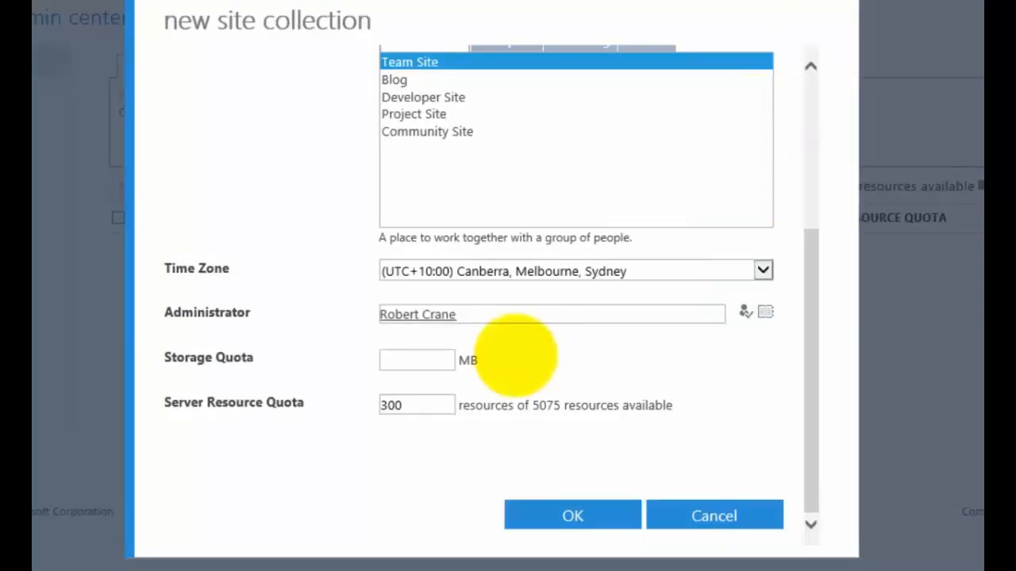
pyautogui.moveTo(416, 360)
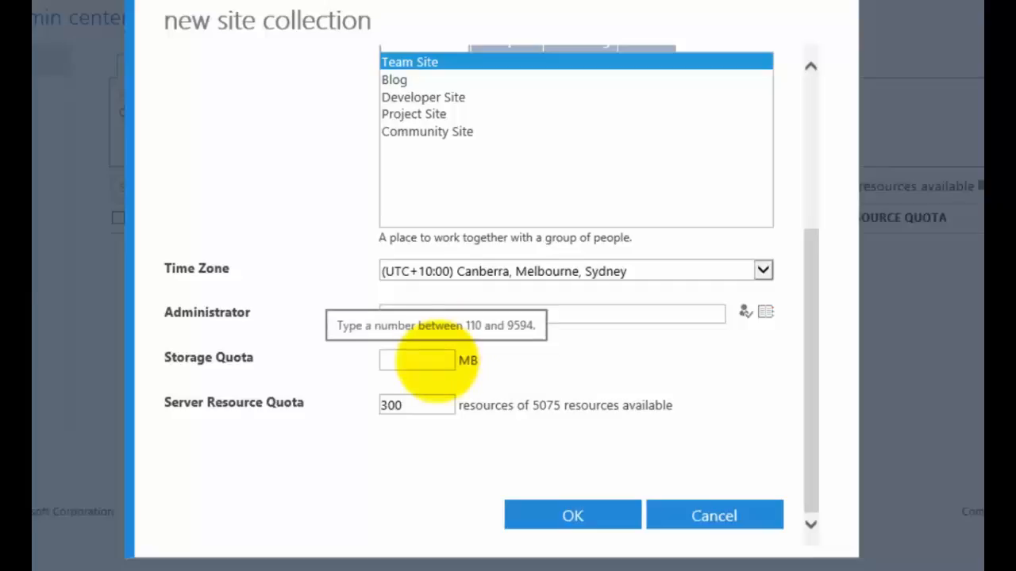
# - Set administrator Robert Crane, storage quota 1000 MB, server resources 30, and submit
pyautogui.write('Robert Crane')
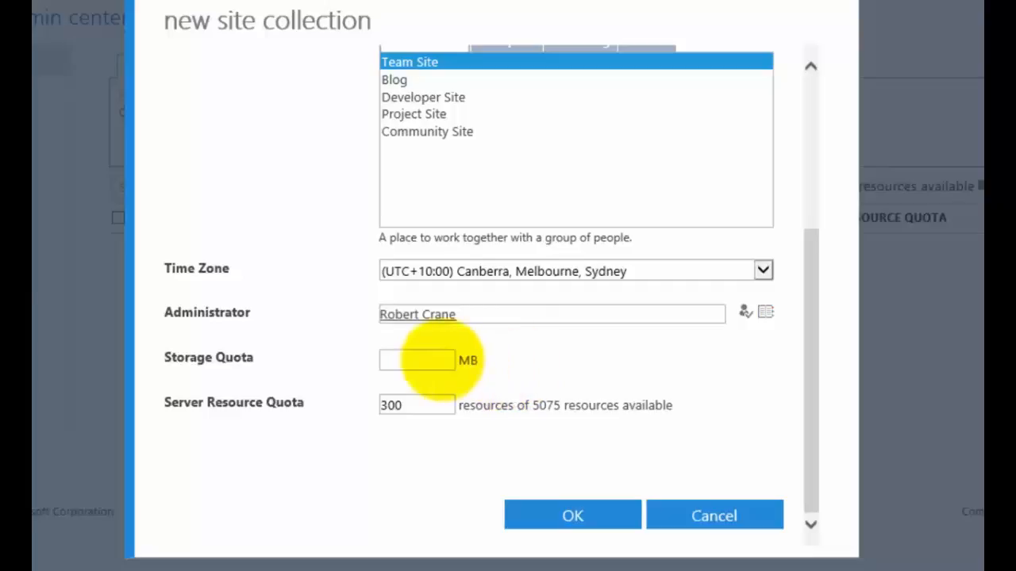
pyautogui.click(417, 360)
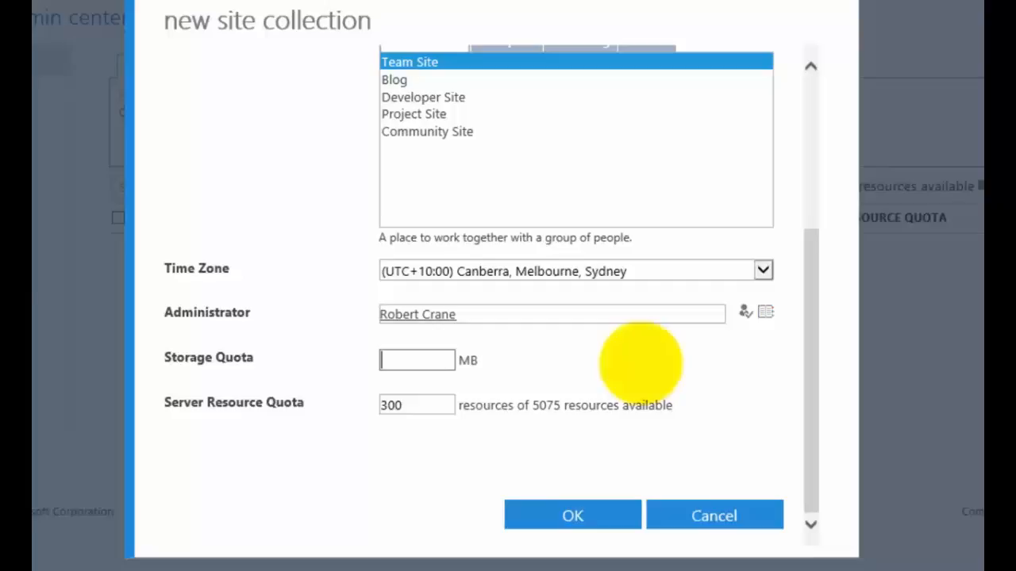
pyautogui.moveTo(635, 361)
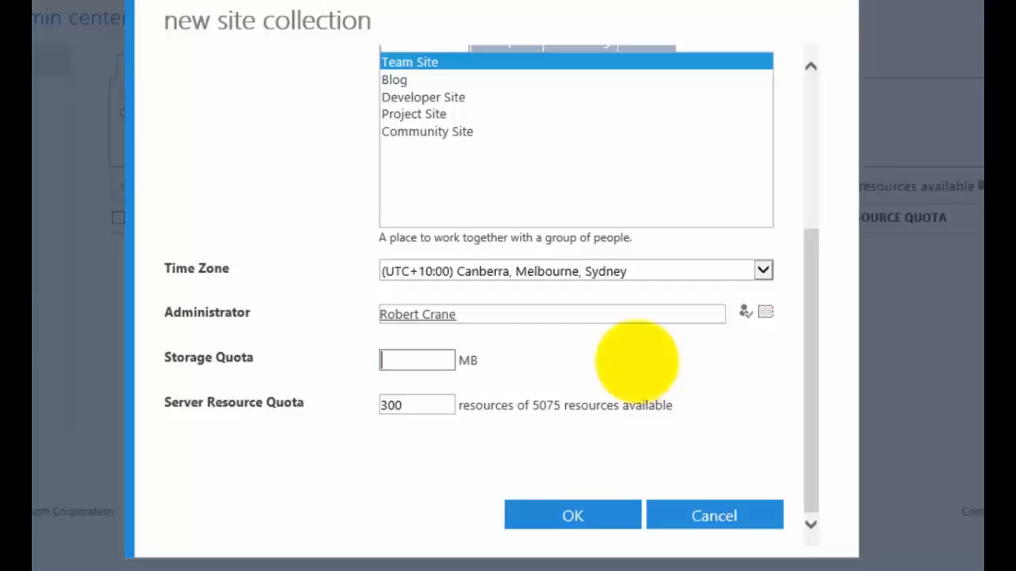
pyautogui.write('1000')
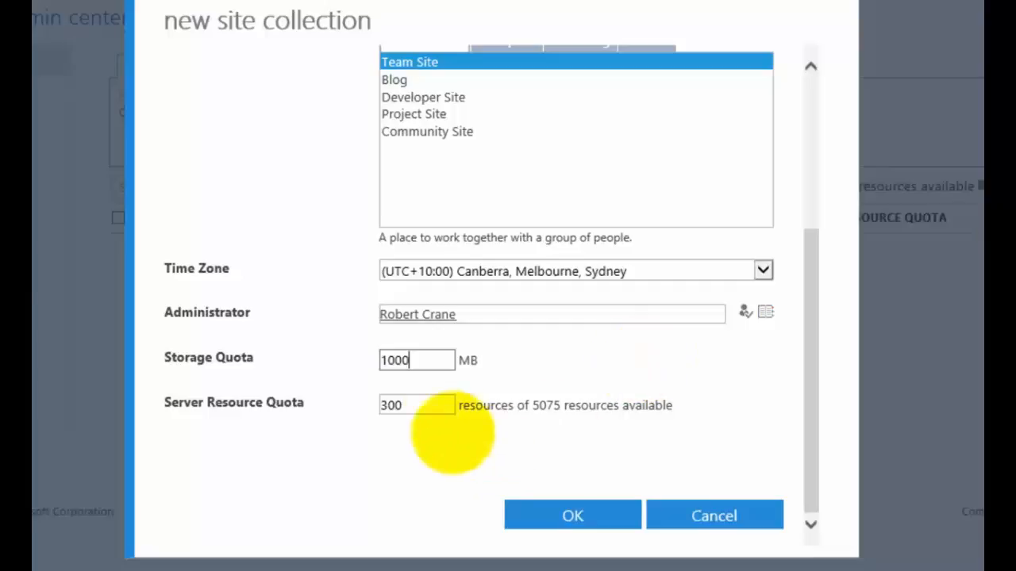
pyautogui.click(417, 405)
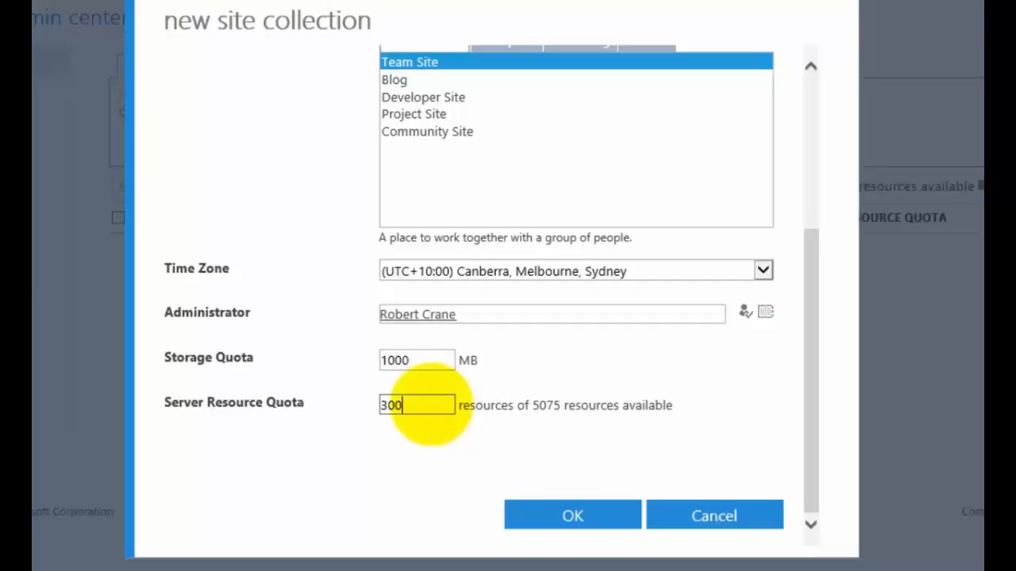
pyautogui.moveTo(444, 401)
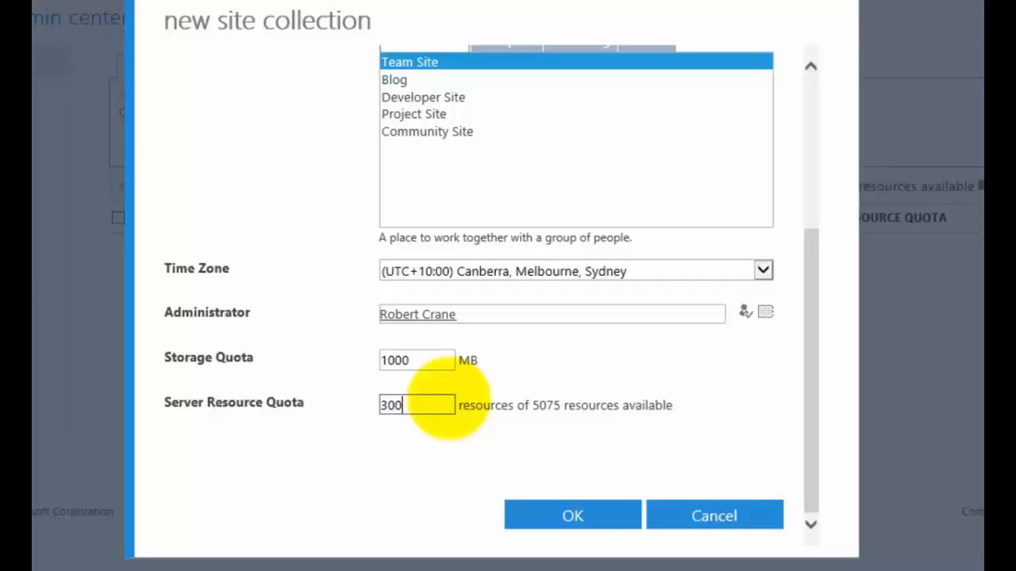
pyautogui.press('Backspace')
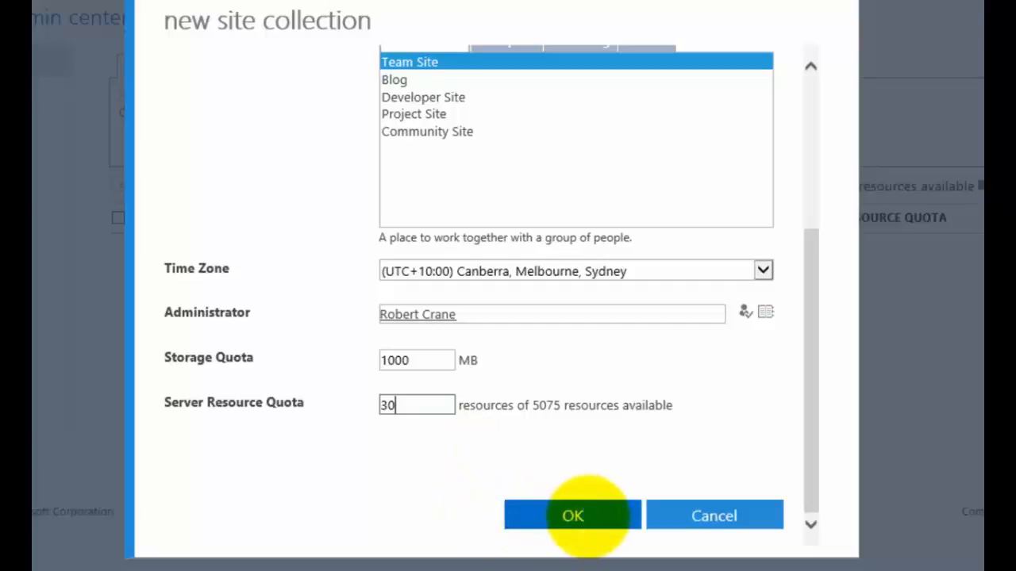
pyautogui.click(572, 516)
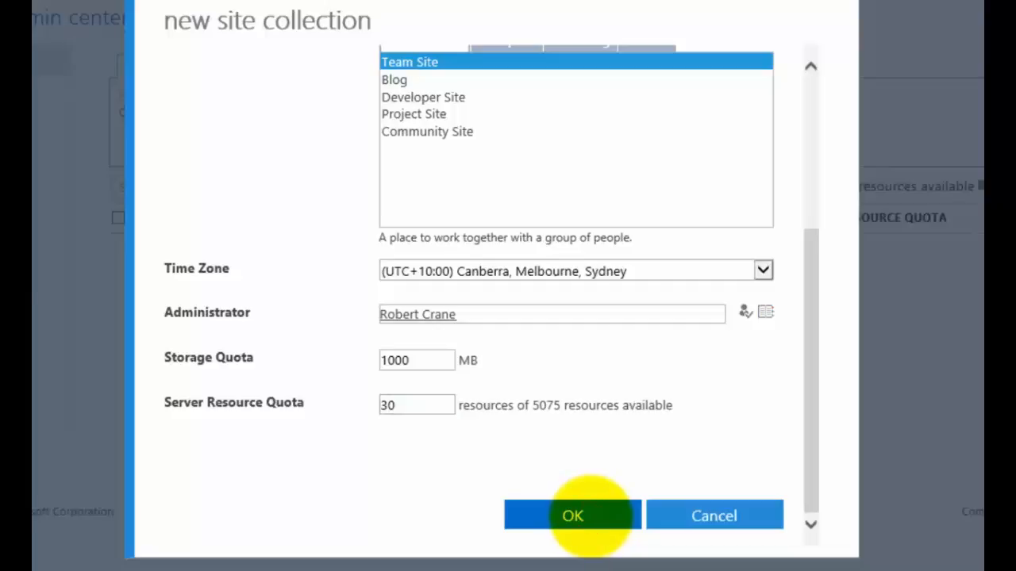
# - Confirm with OK so /sites/tutorial appears in the site collections list
pyautogui.click(572, 515)
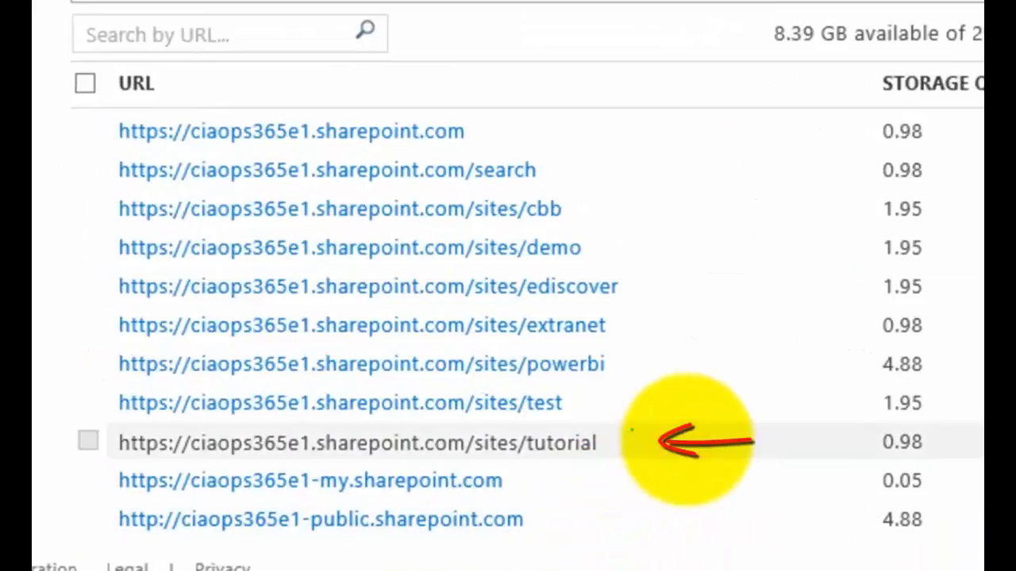
pyautogui.moveTo(278, 453)
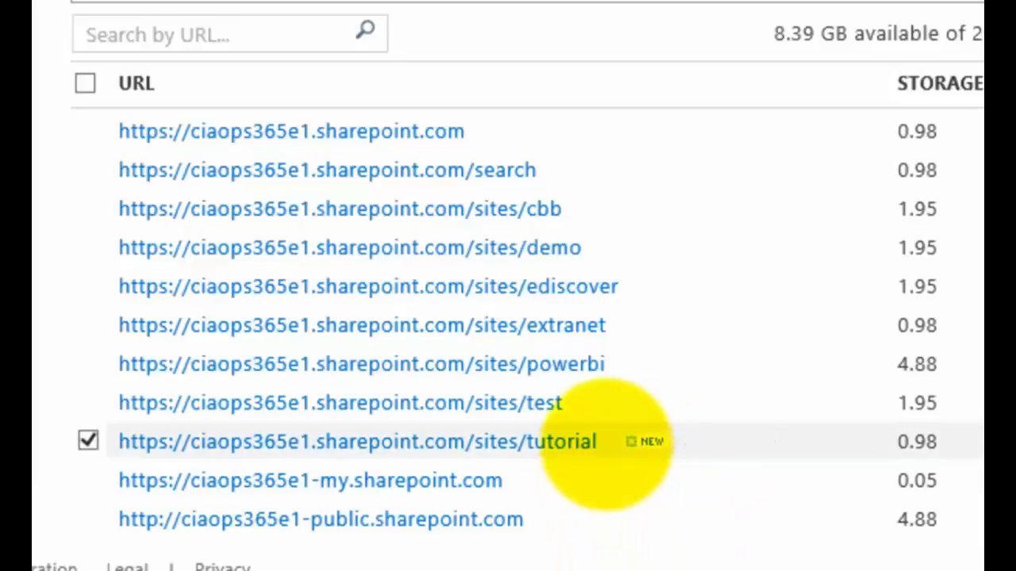
pyautogui.scroll(3)
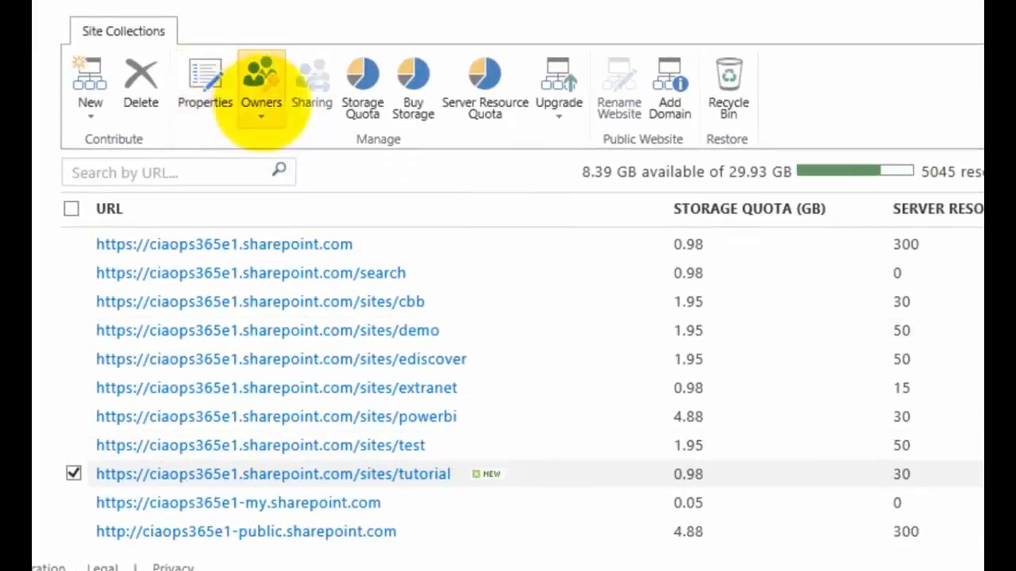
pyautogui.click(261, 83)
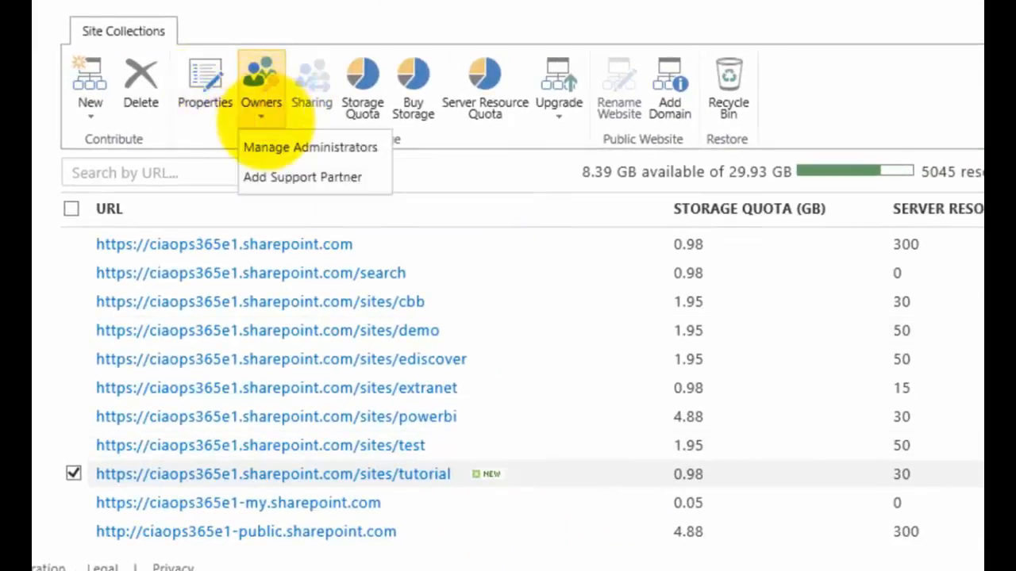
pyautogui.click(310, 147)
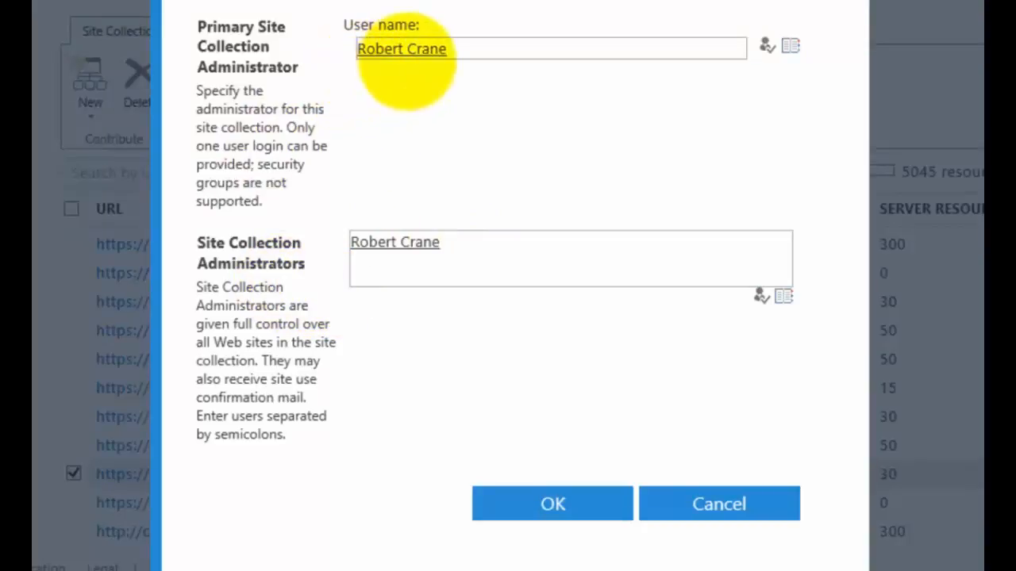
pyautogui.moveTo(597, 251)
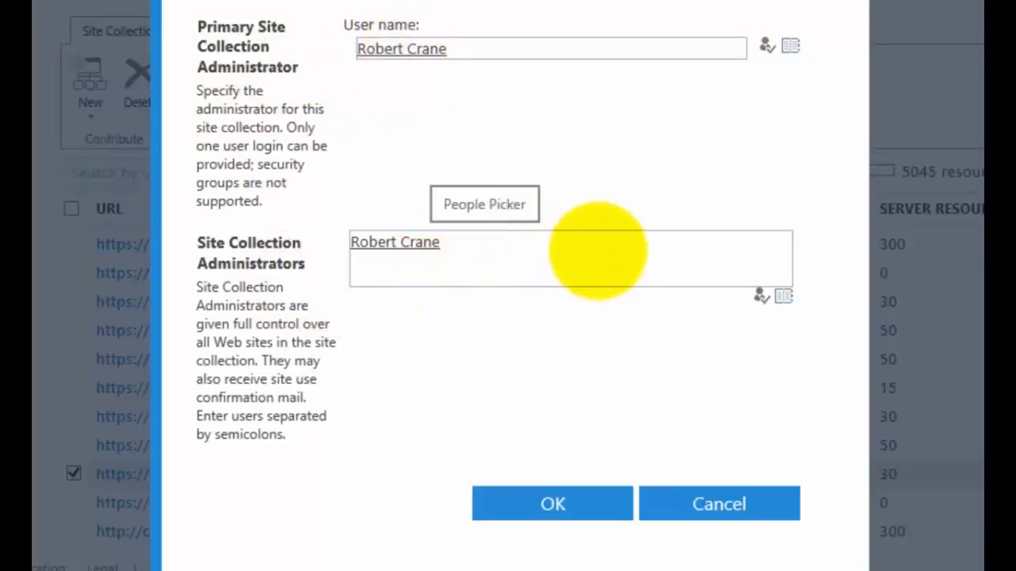
pyautogui.click(552, 504)
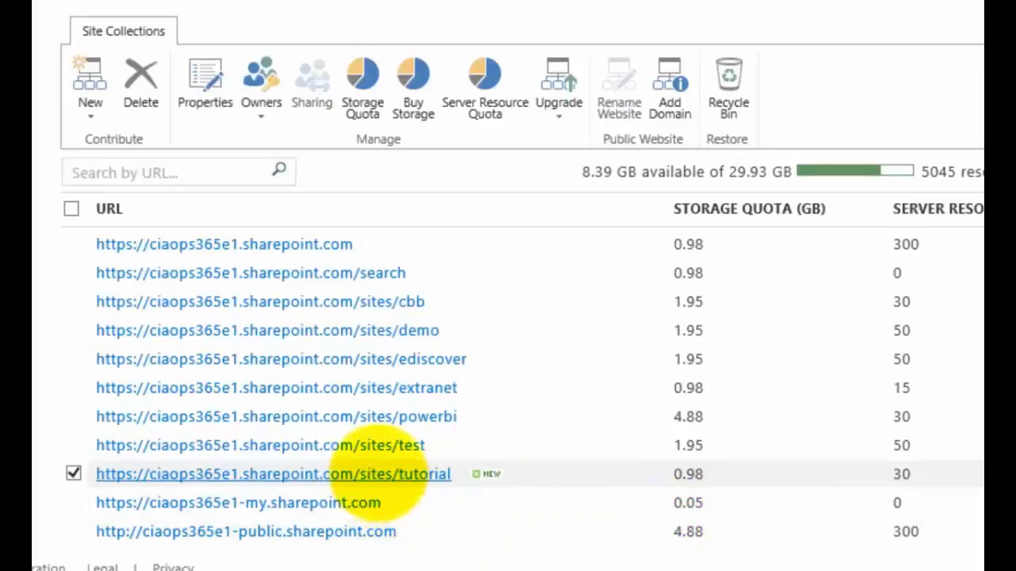
# - Show the tutorial site collection's Properties from the ribbon
pyautogui.click(204, 83)
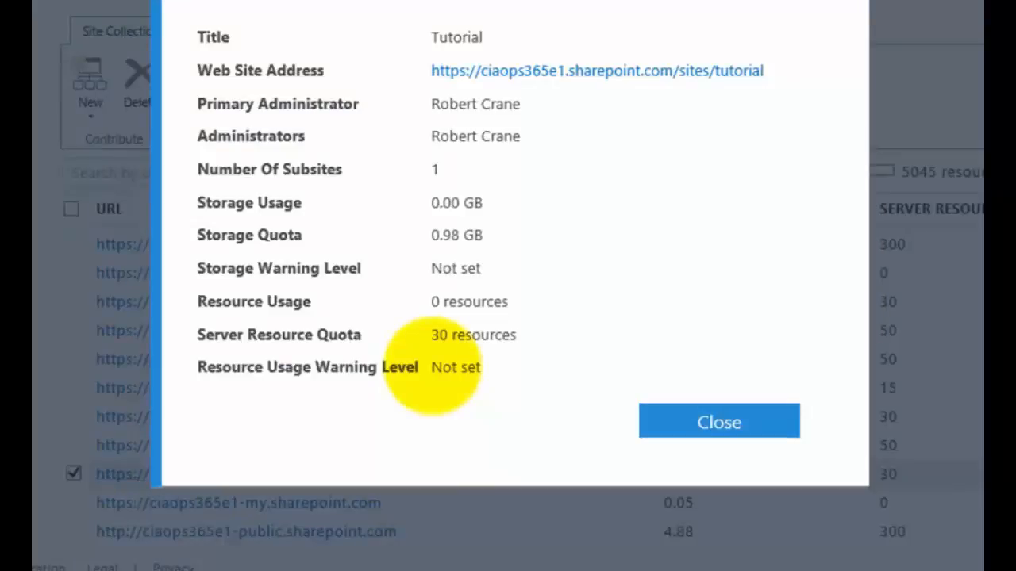
pyautogui.moveTo(453, 254)
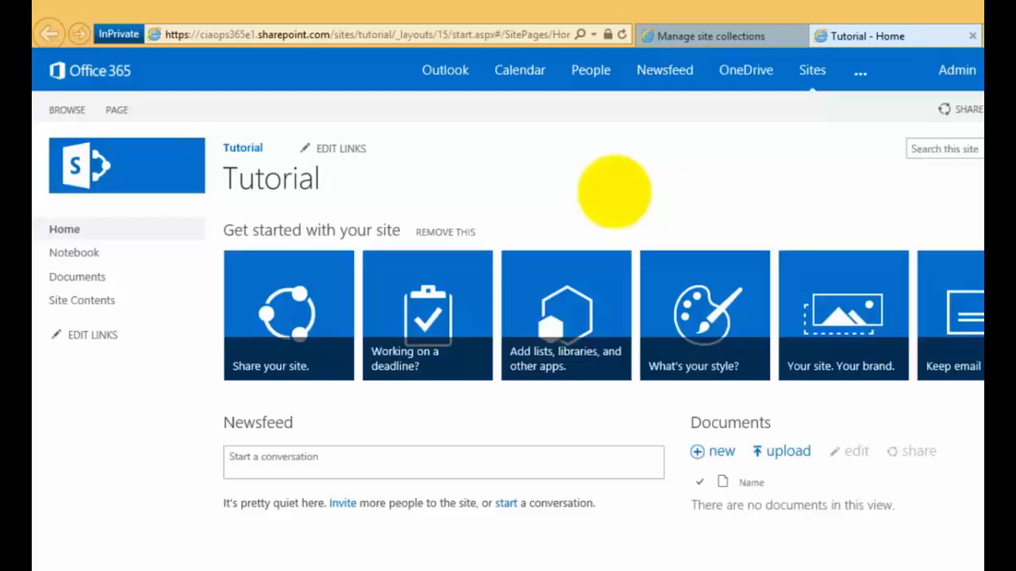
pyautogui.moveTo(743, 16)
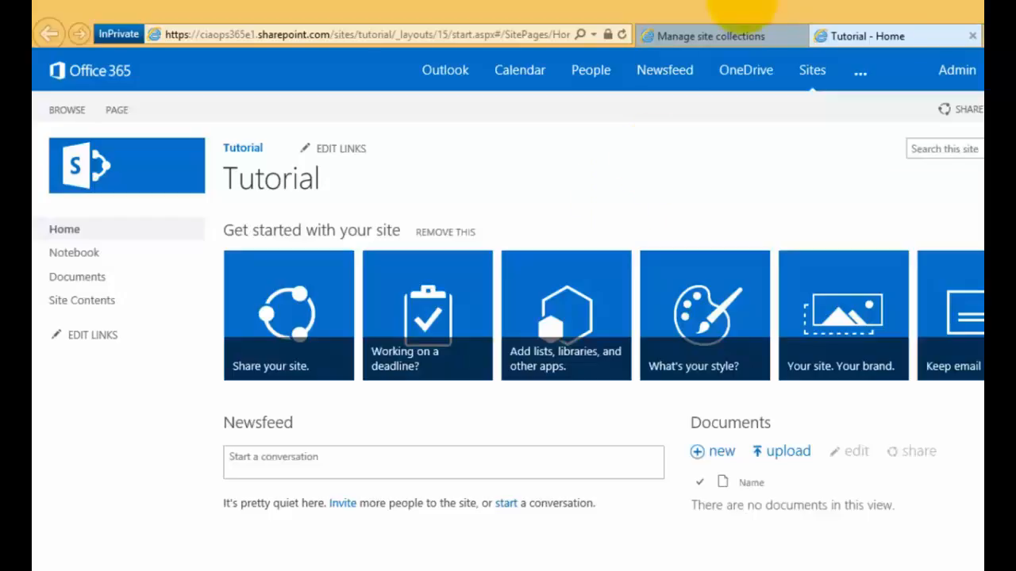
# - Go back to the Manage site collections tab and close the properties window
pyautogui.click(710, 36)
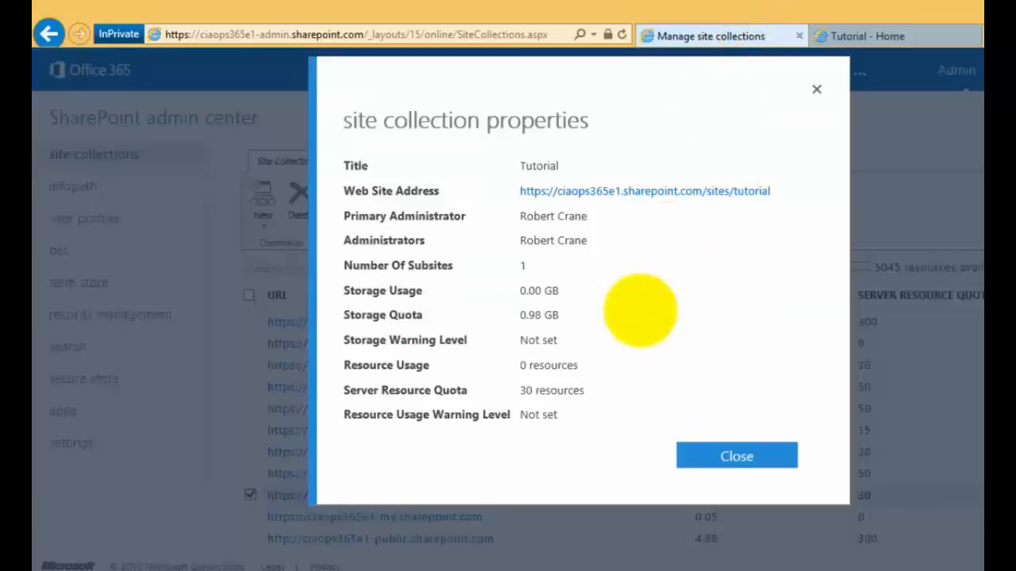
pyautogui.click(736, 455)
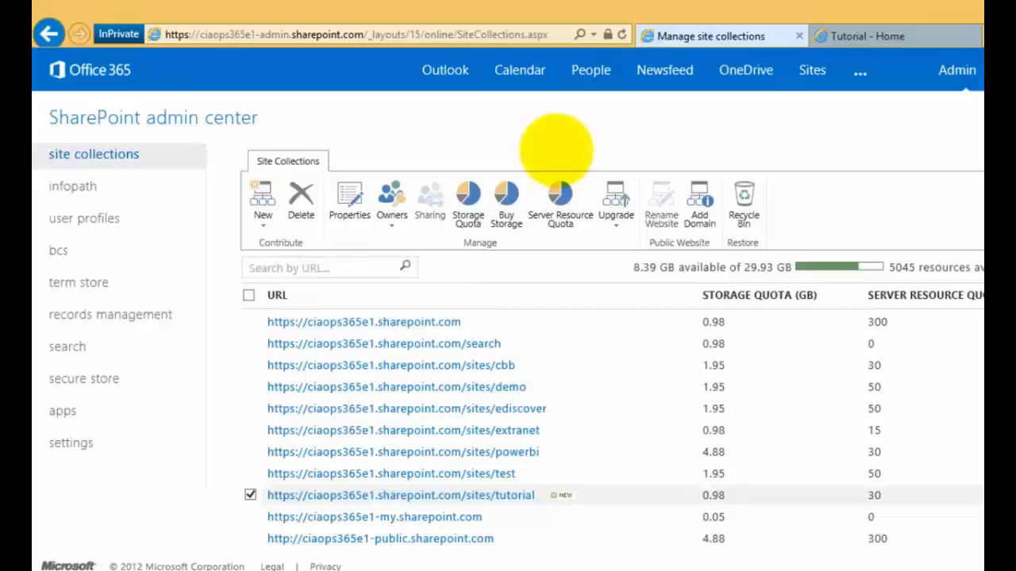
pyautogui.moveTo(556, 147)
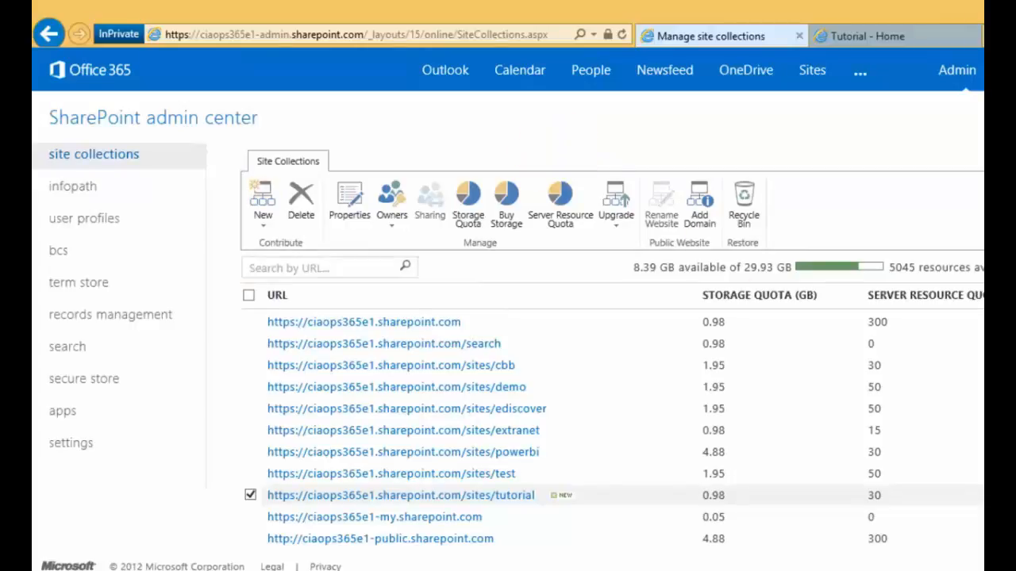